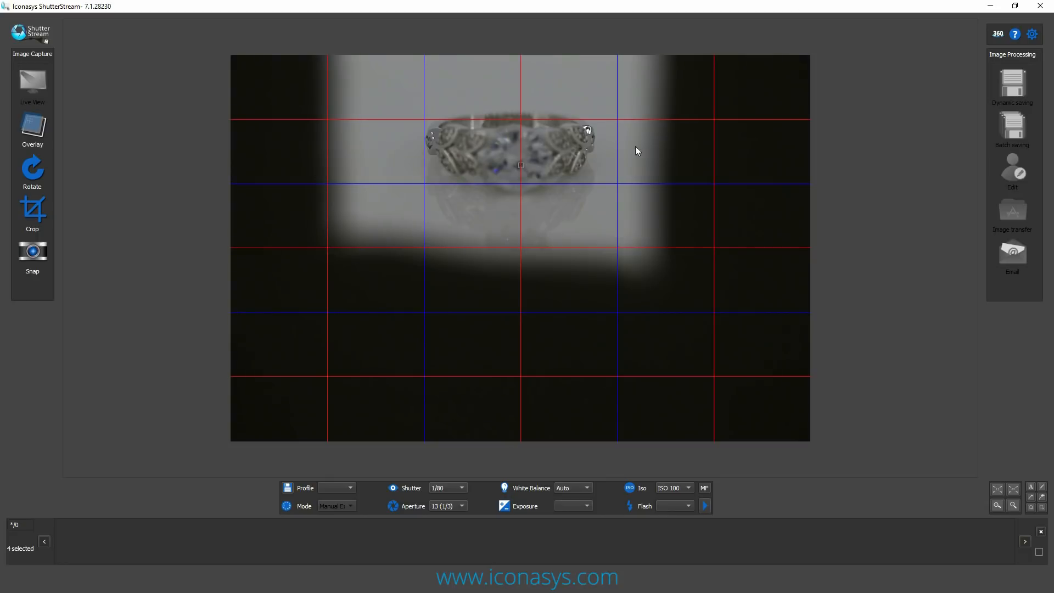
mouse_move(538, 102)
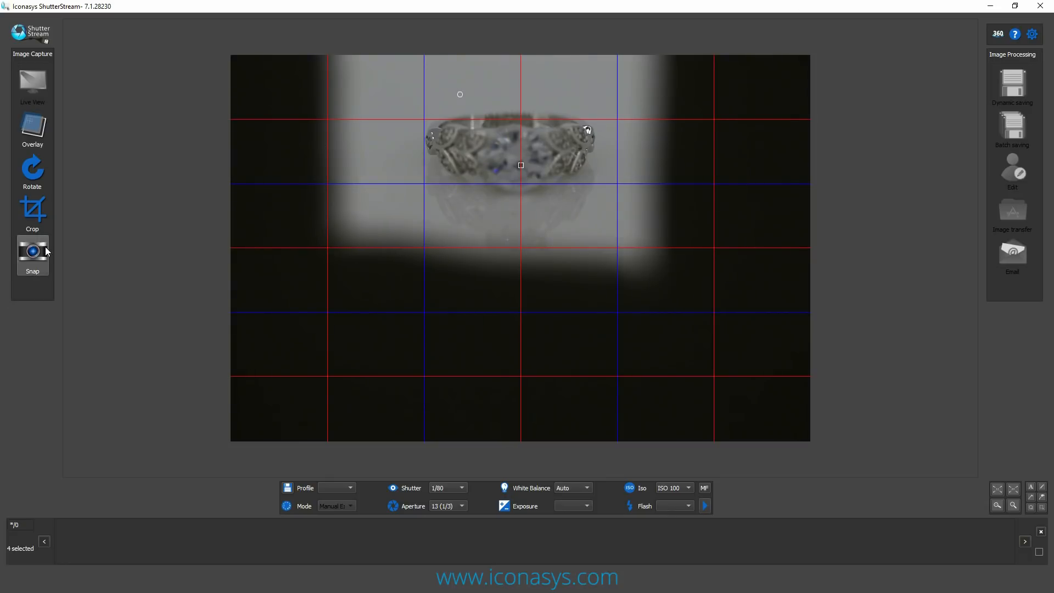
mouse_move(32, 255)
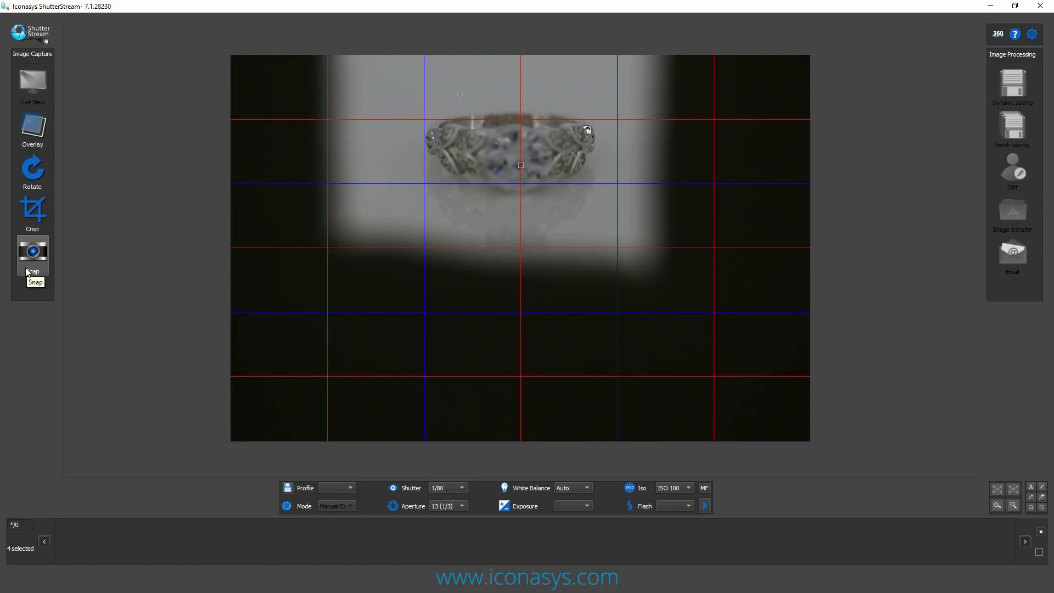
mouse_move(32, 255)
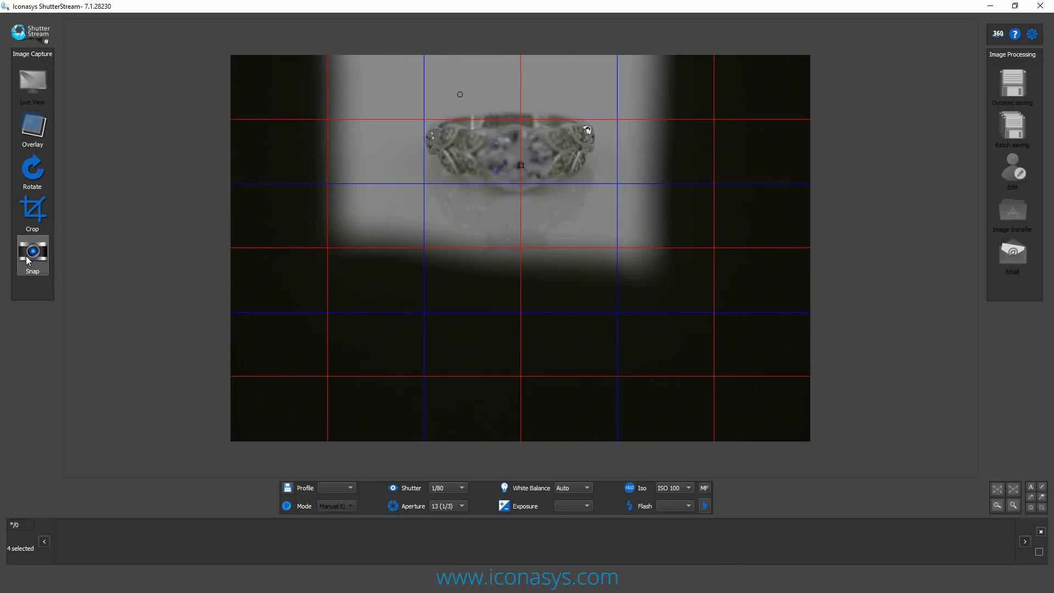
Keep focus stacking as the capture mode and start moving the lens focus toward the ring's front
click(32, 251)
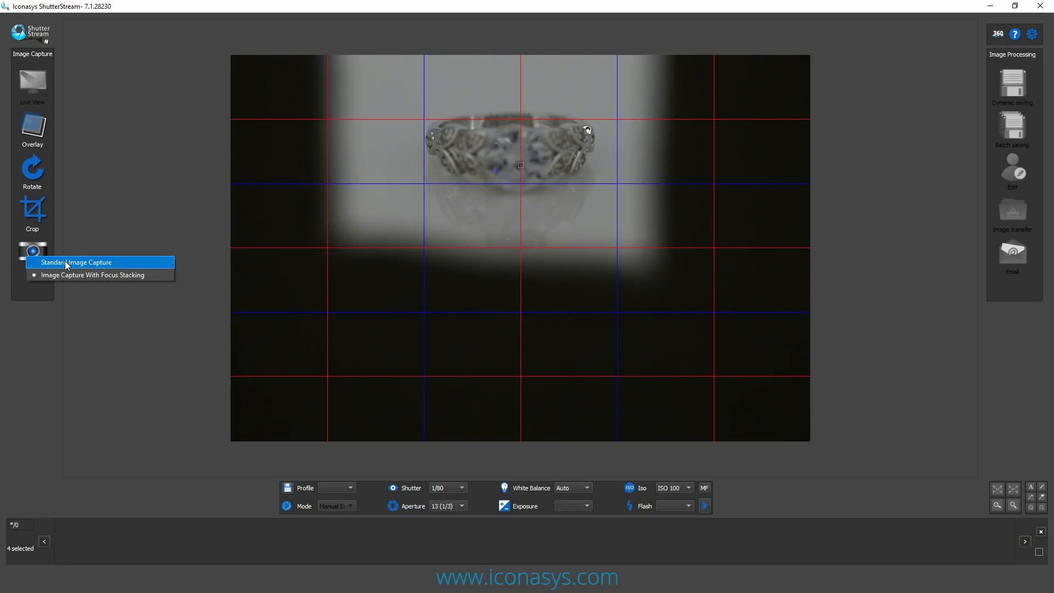
mouse_move(36, 259)
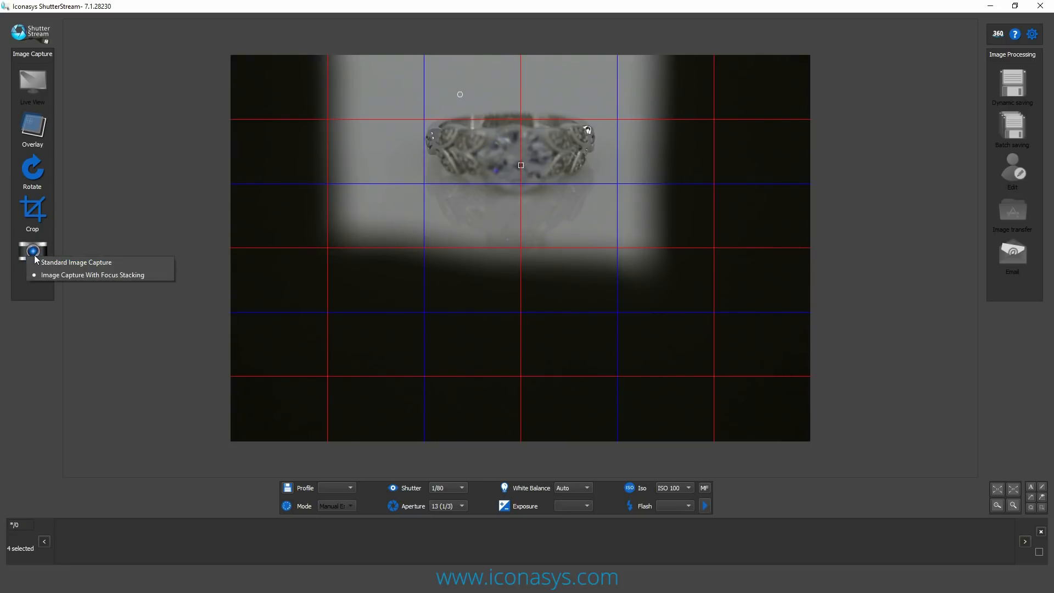
mouse_move(92, 275)
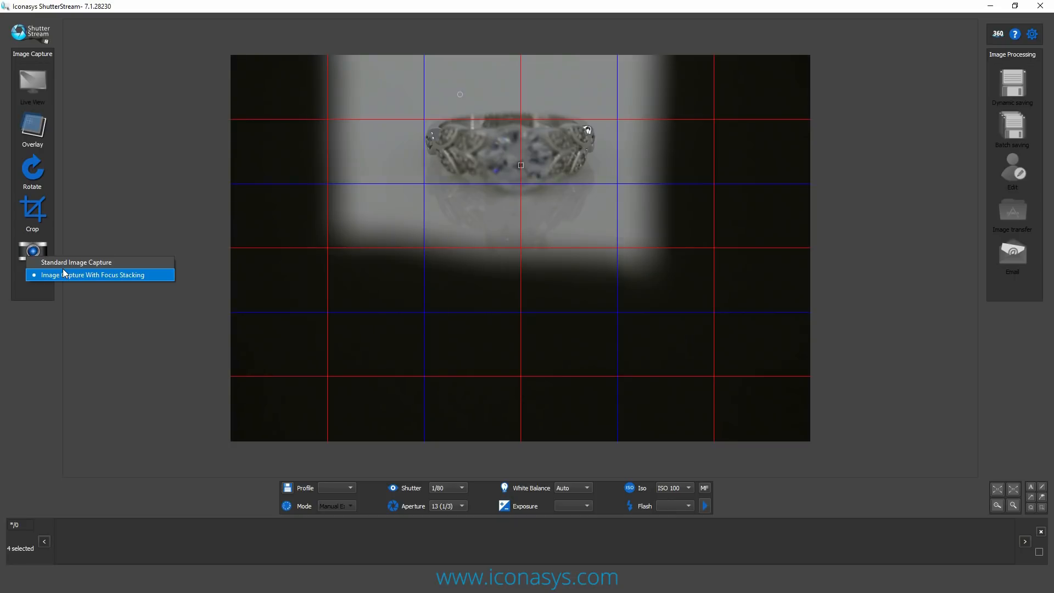
mouse_move(75, 261)
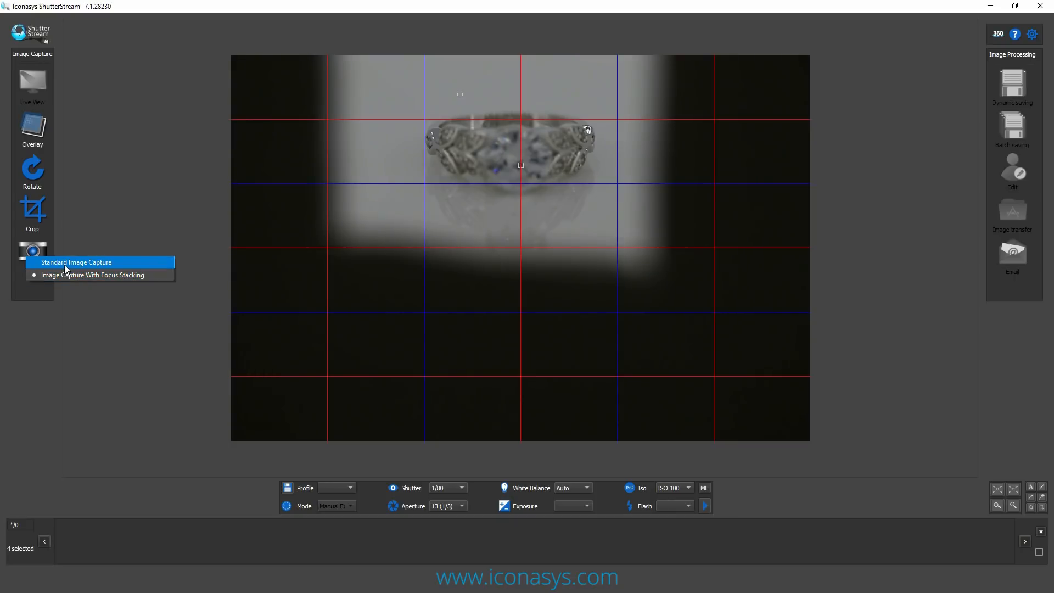
click(75, 263)
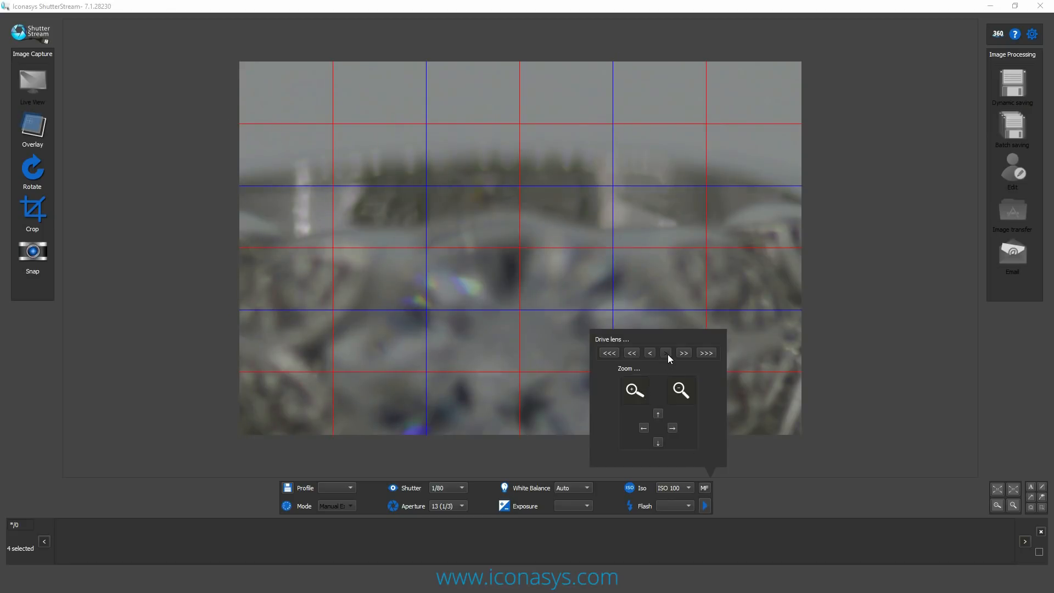
click(650, 352)
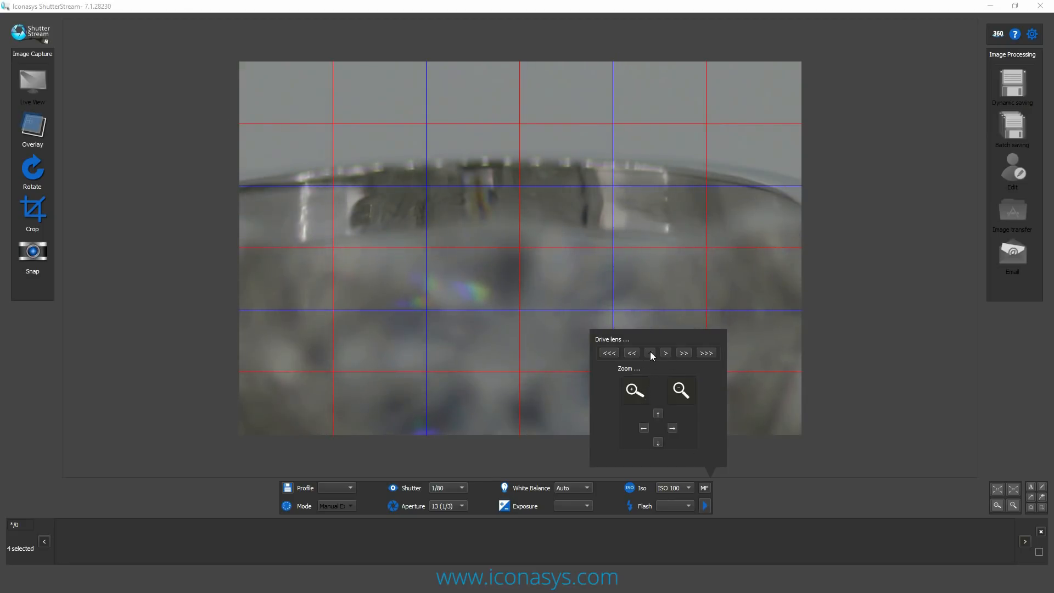
click(649, 352)
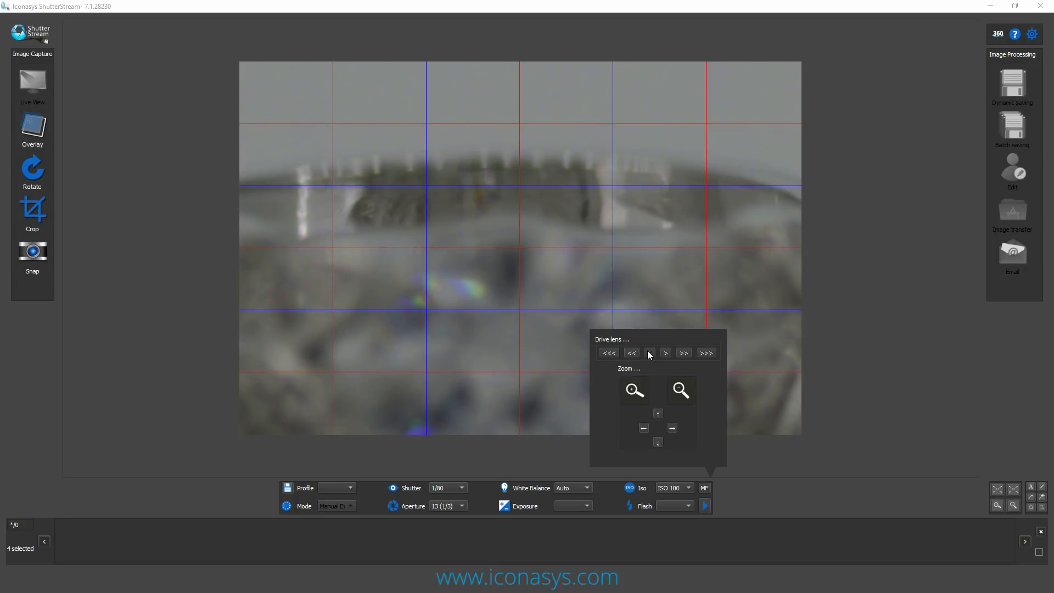
Bring the front stone and prongs into sharp focus, then return to the full-frame view
click(650, 353)
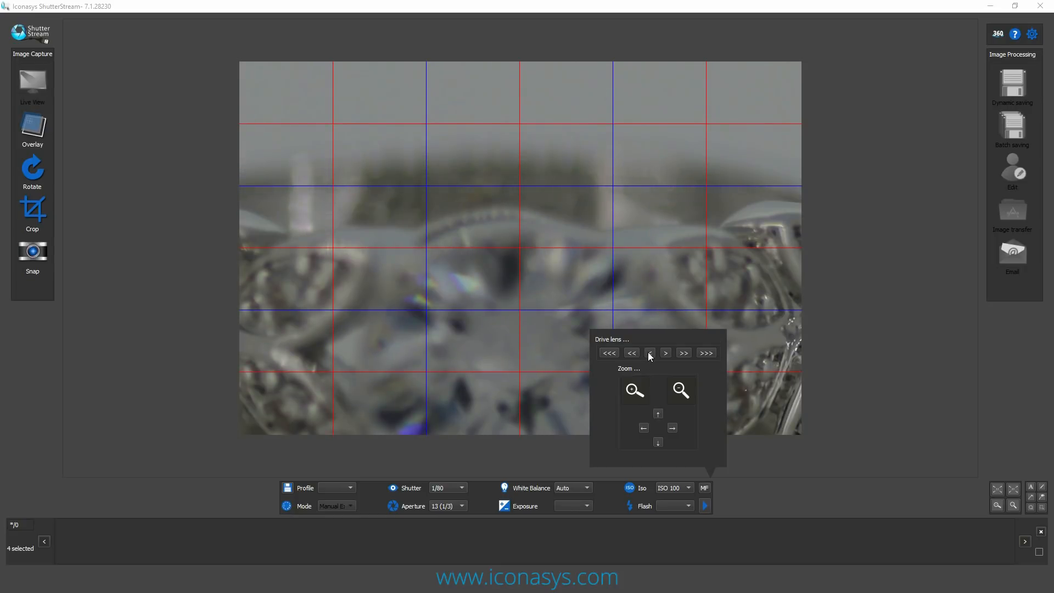
click(649, 353)
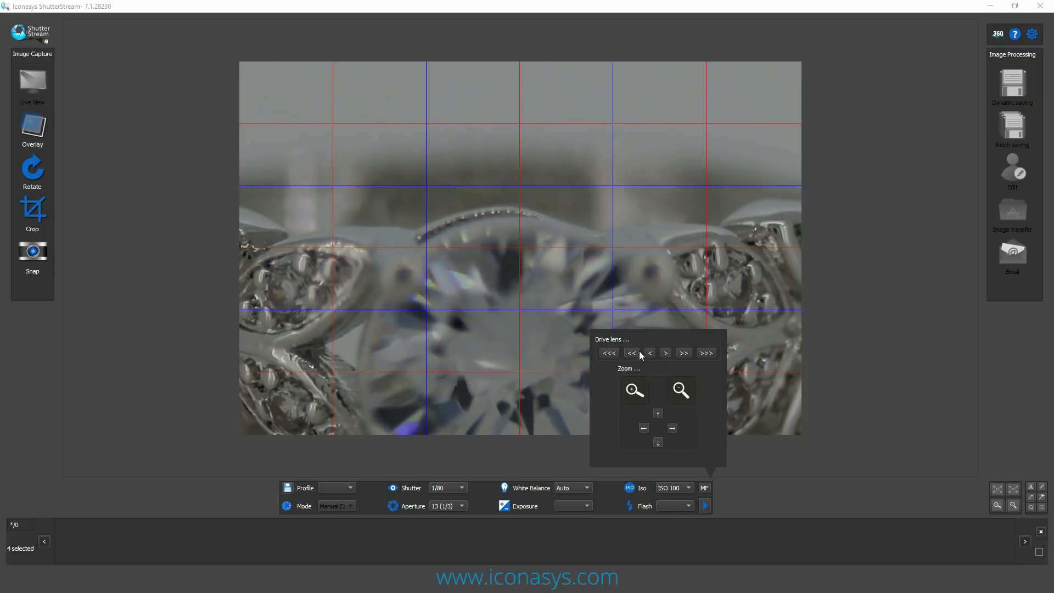
click(631, 352)
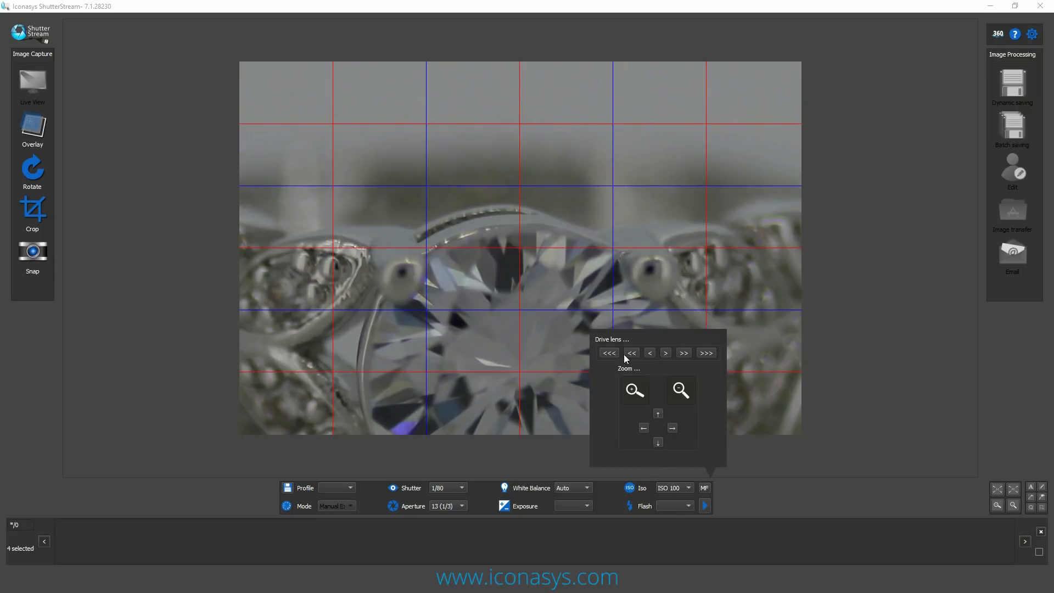
click(679, 390)
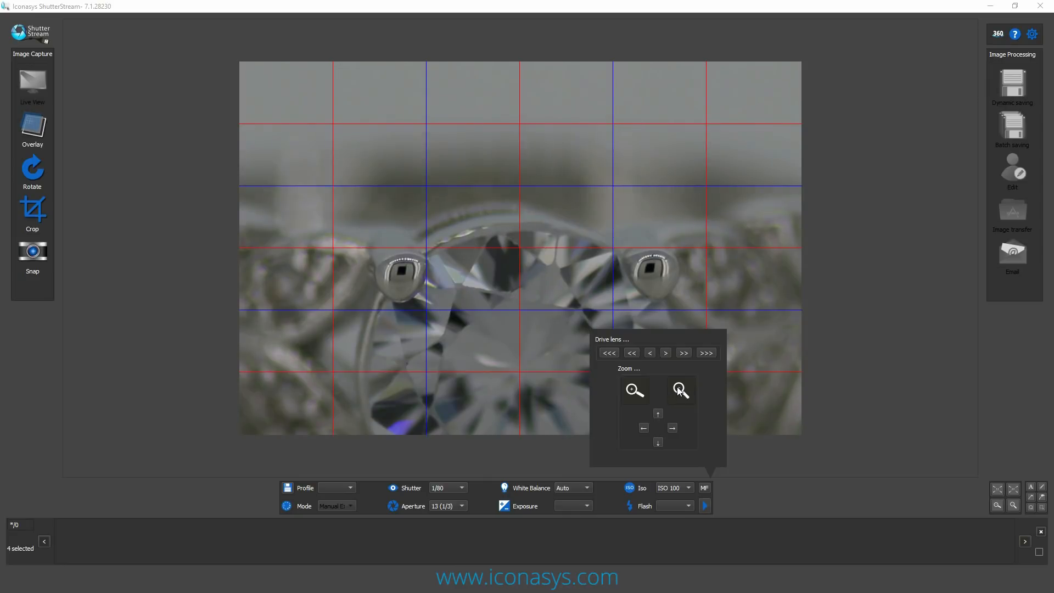
click(679, 390)
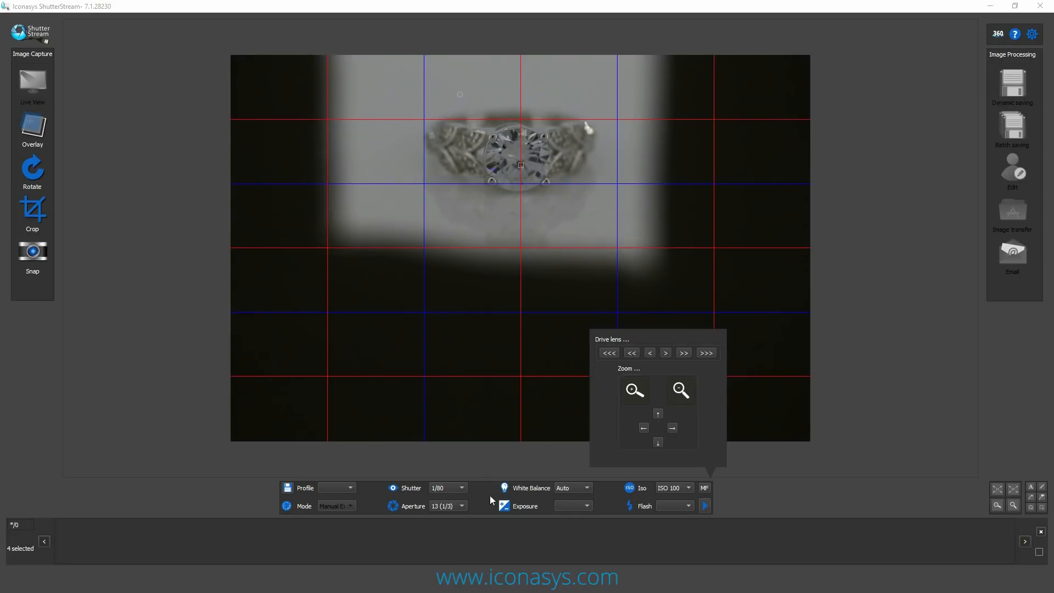
Set the shutter speed to 1/30 and capture a focus-stacked image of the ring
click(461, 487)
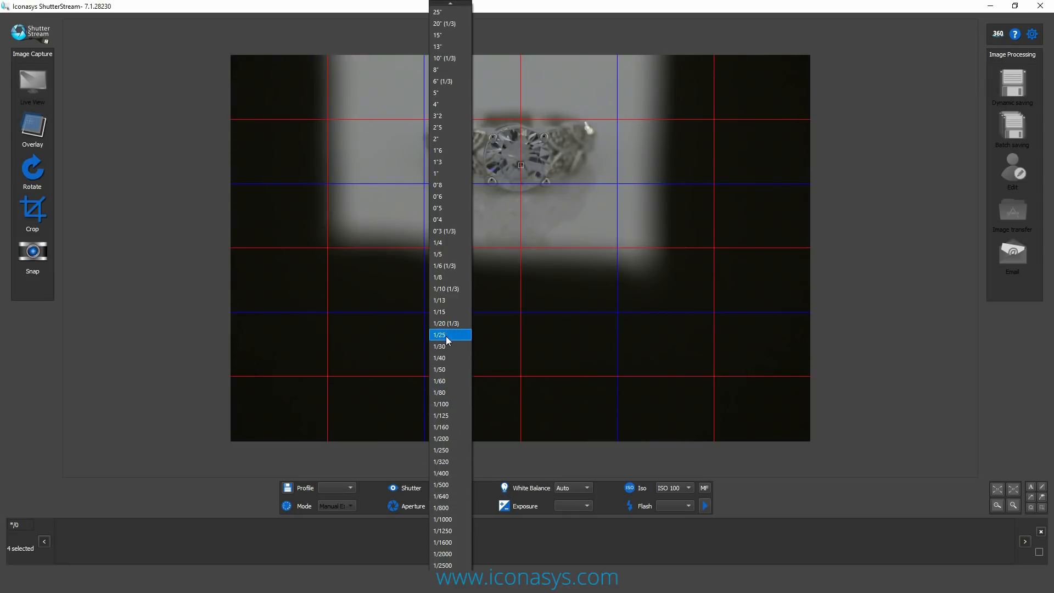
click(438, 346)
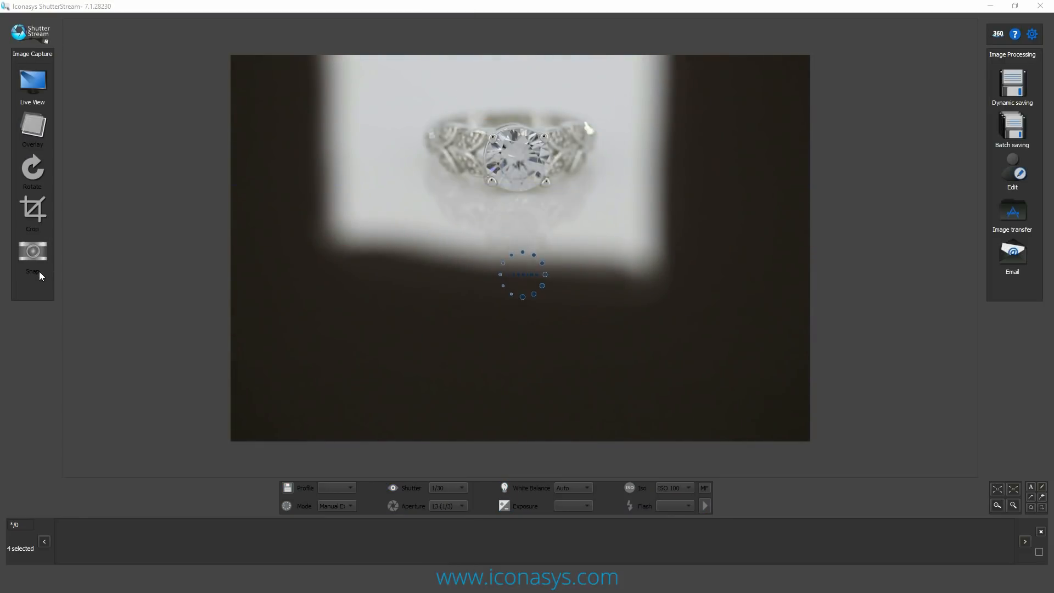
click(32, 250)
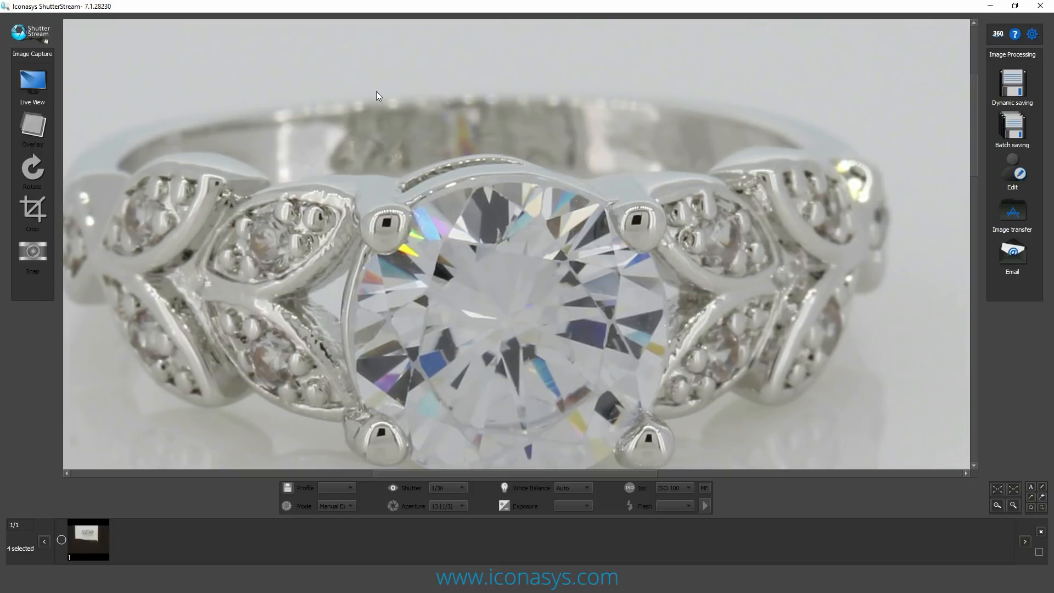
mouse_move(870, 176)
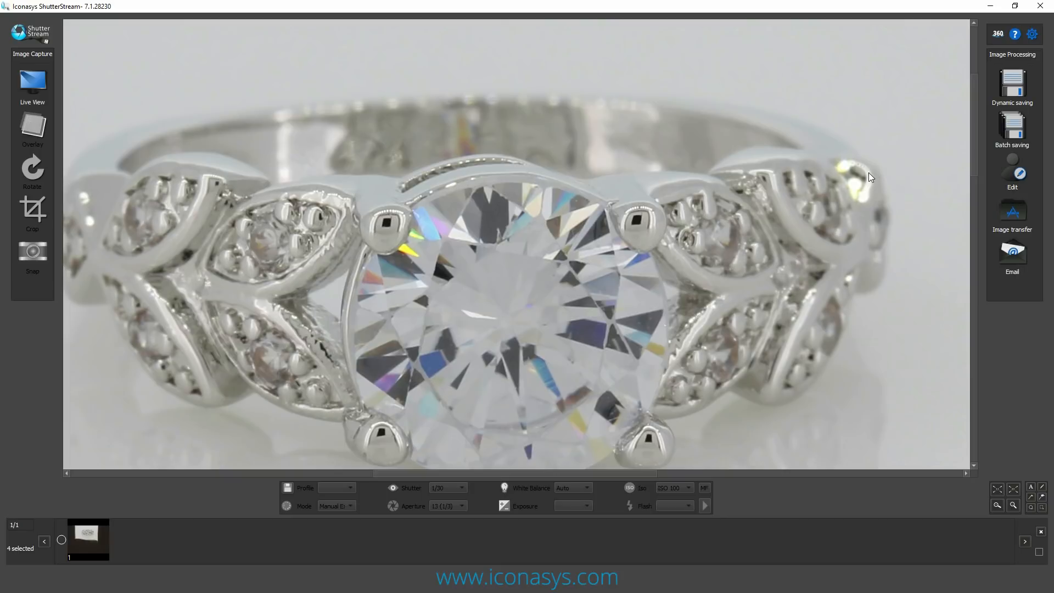
mouse_move(737, 152)
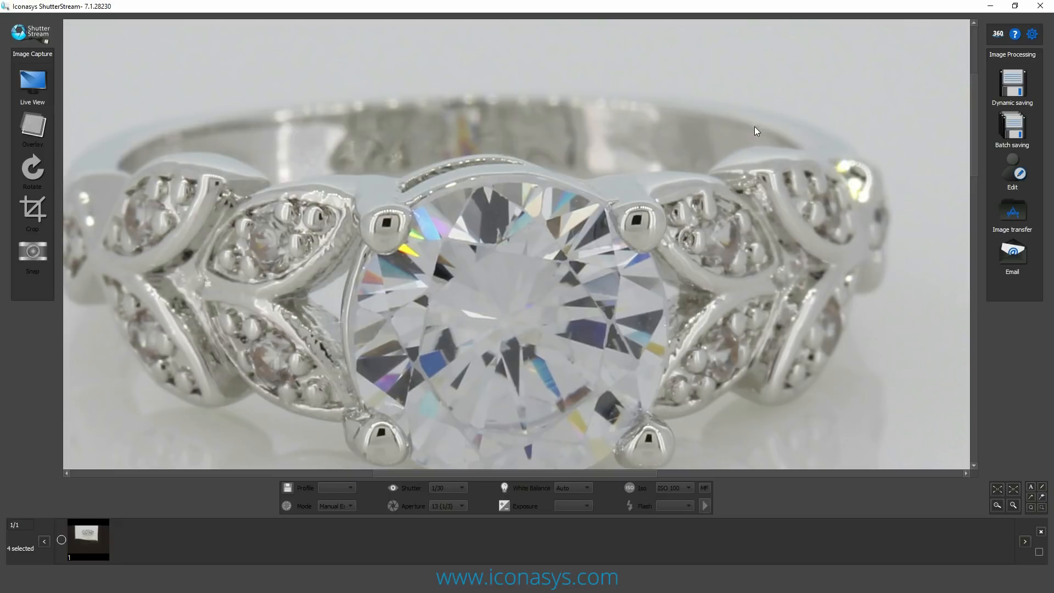
mouse_move(730, 128)
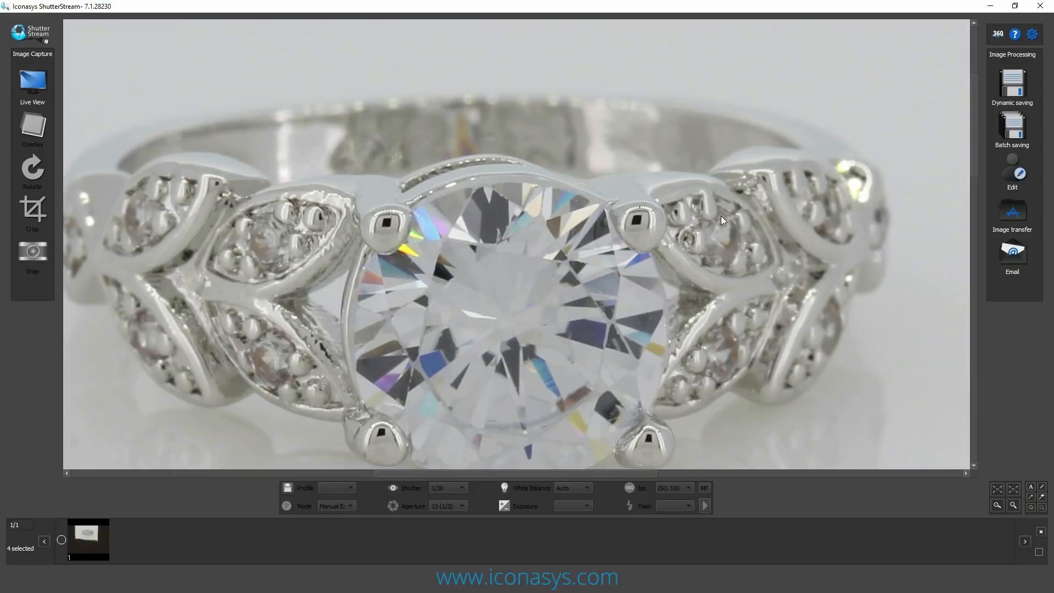
mouse_move(33, 81)
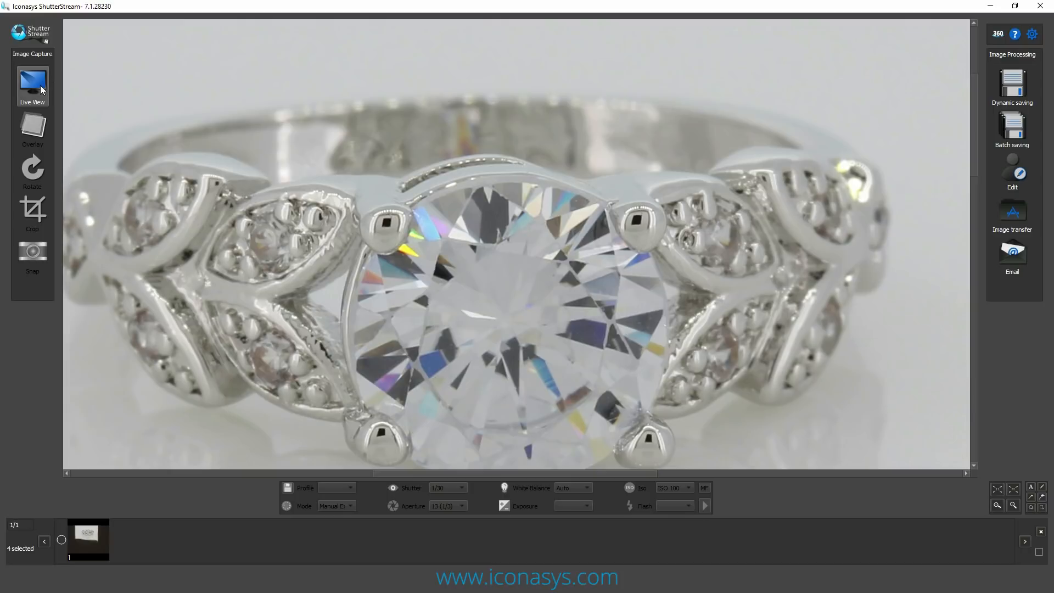
mouse_move(36, 79)
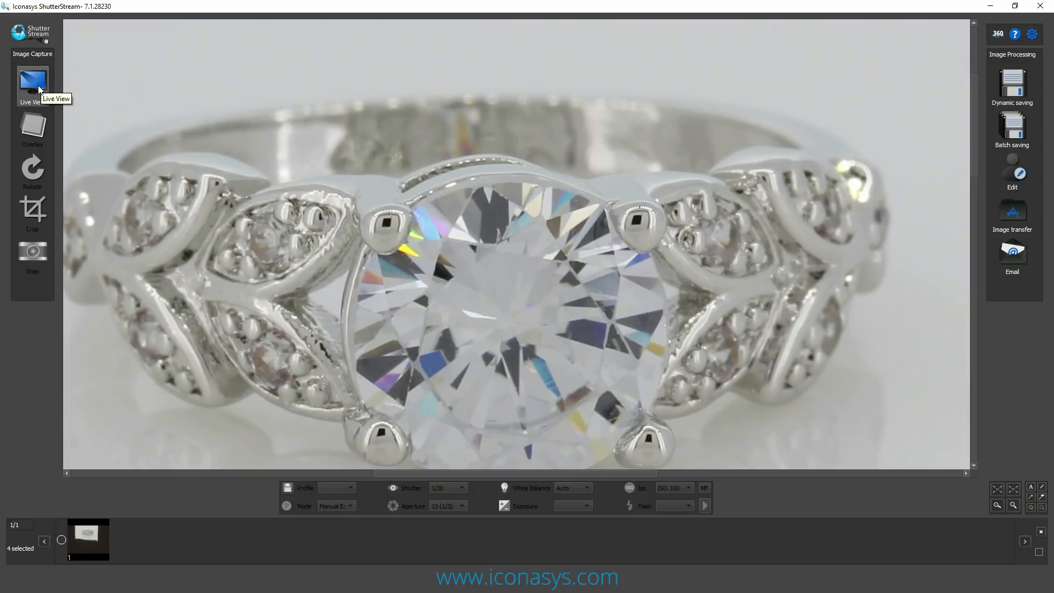
Return to live view and open the focus stacking settings from the program's settings list
click(32, 80)
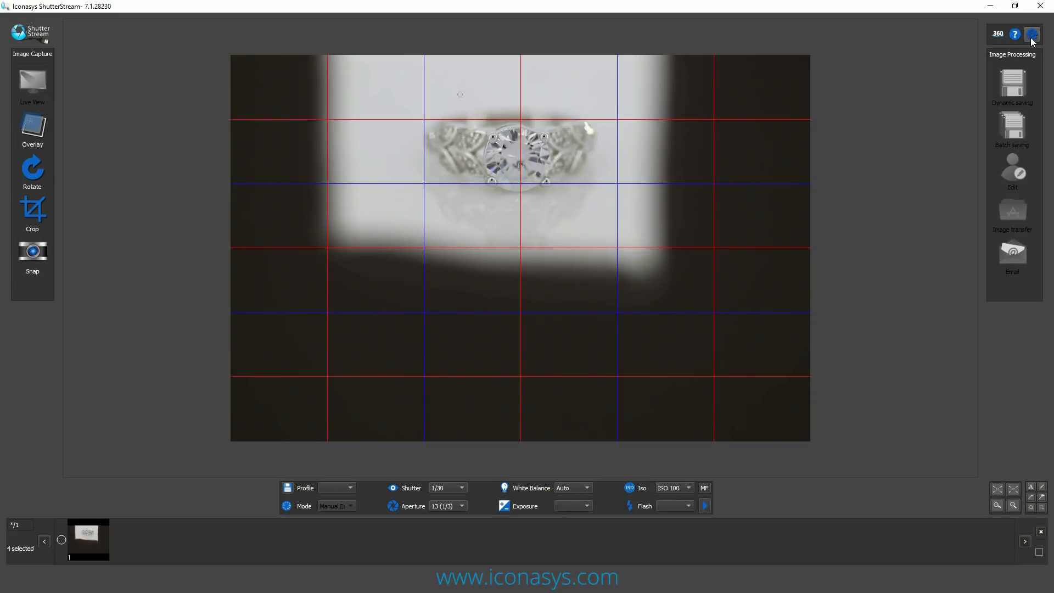
click(1033, 34)
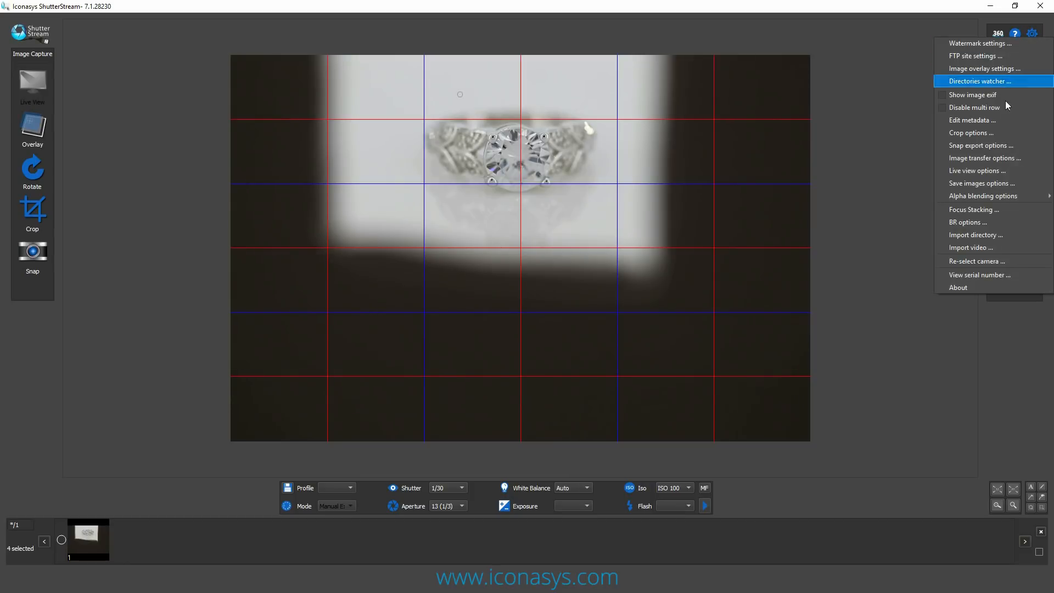
mouse_move(1000, 170)
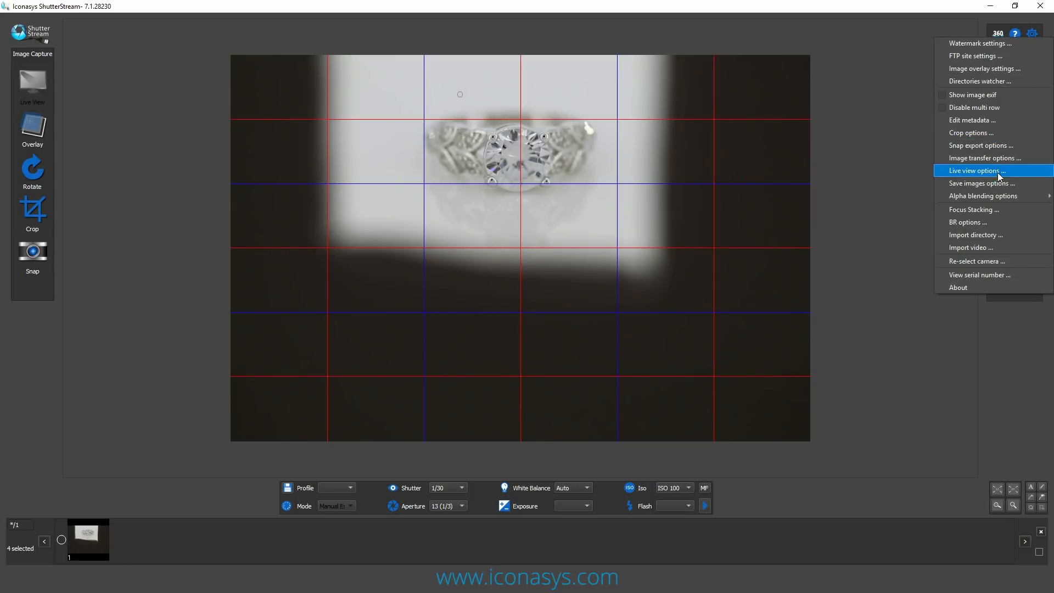
click(972, 209)
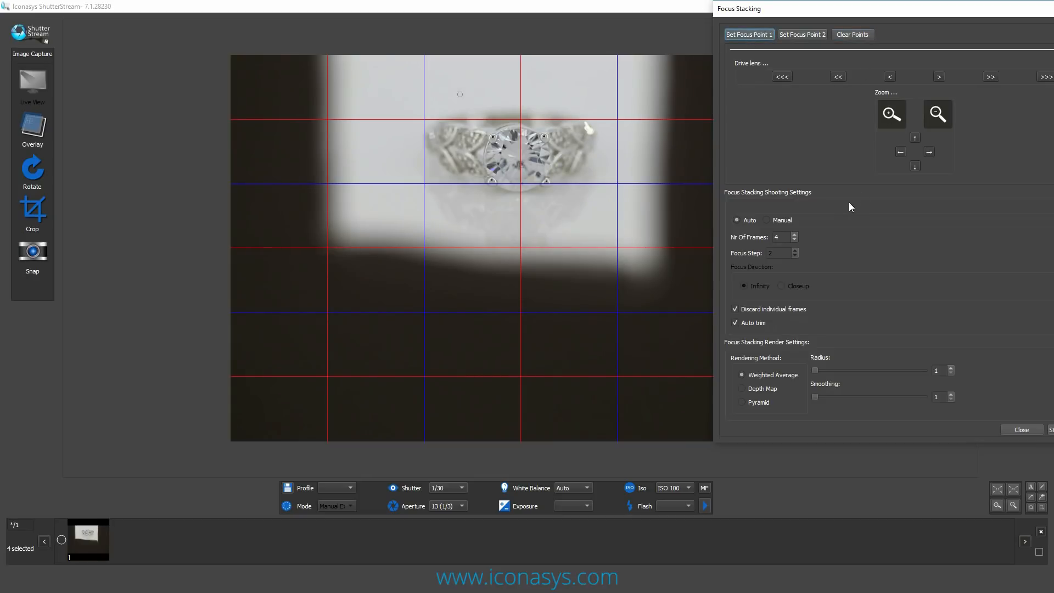
Magnify the live view, step the lens focus forward three times, and set both focus points
click(749, 34)
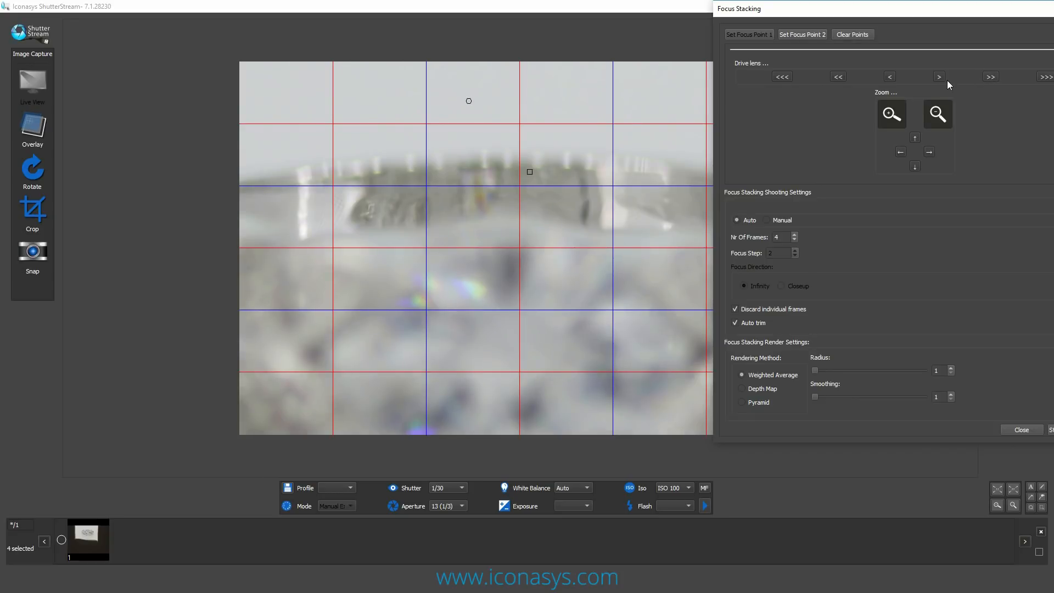
click(939, 76)
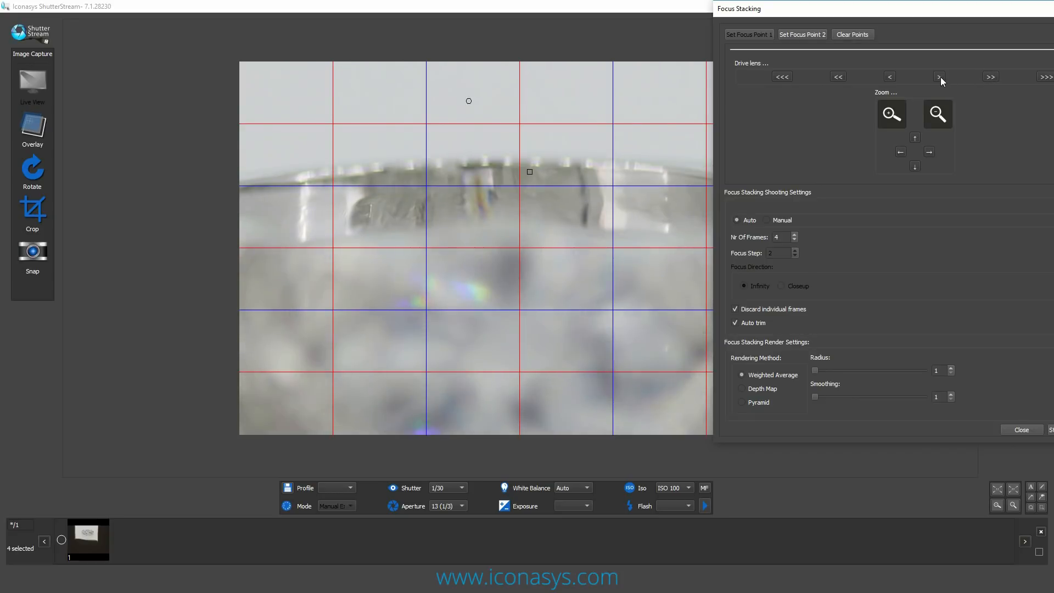
click(939, 75)
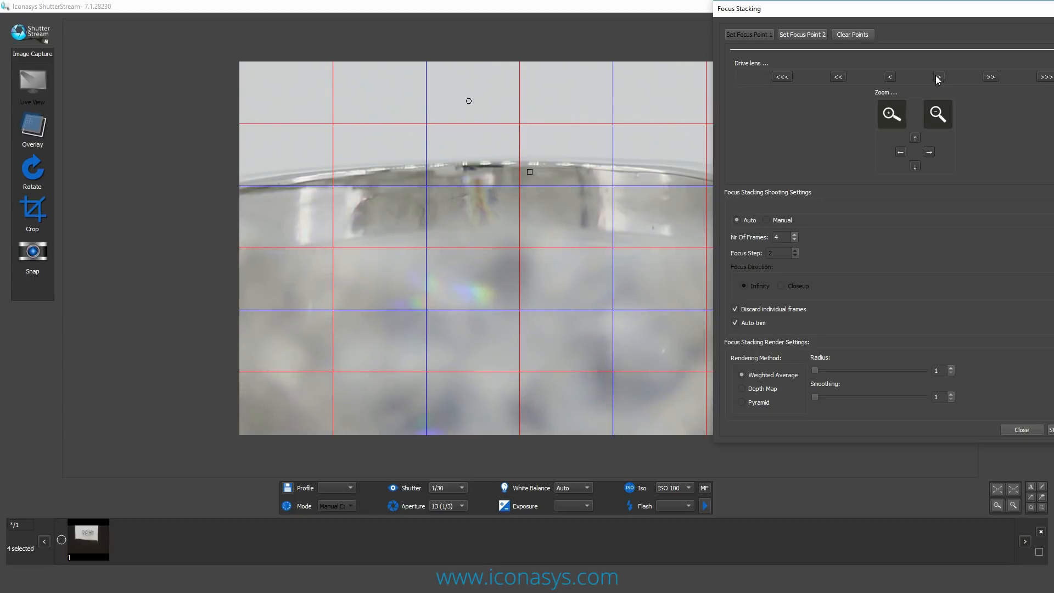
click(937, 76)
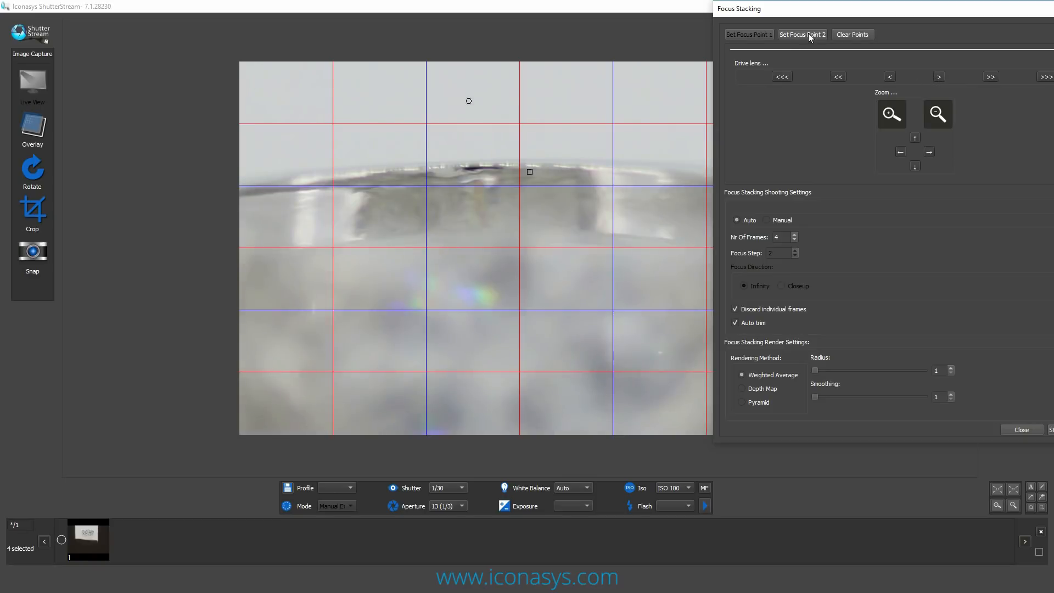
click(801, 34)
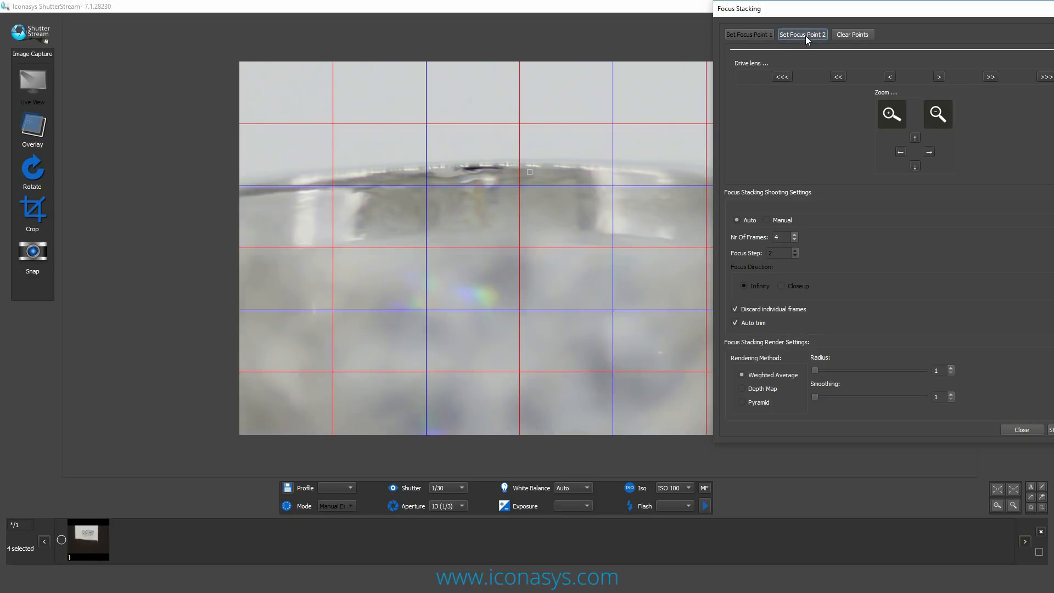
click(851, 34)
text(8)
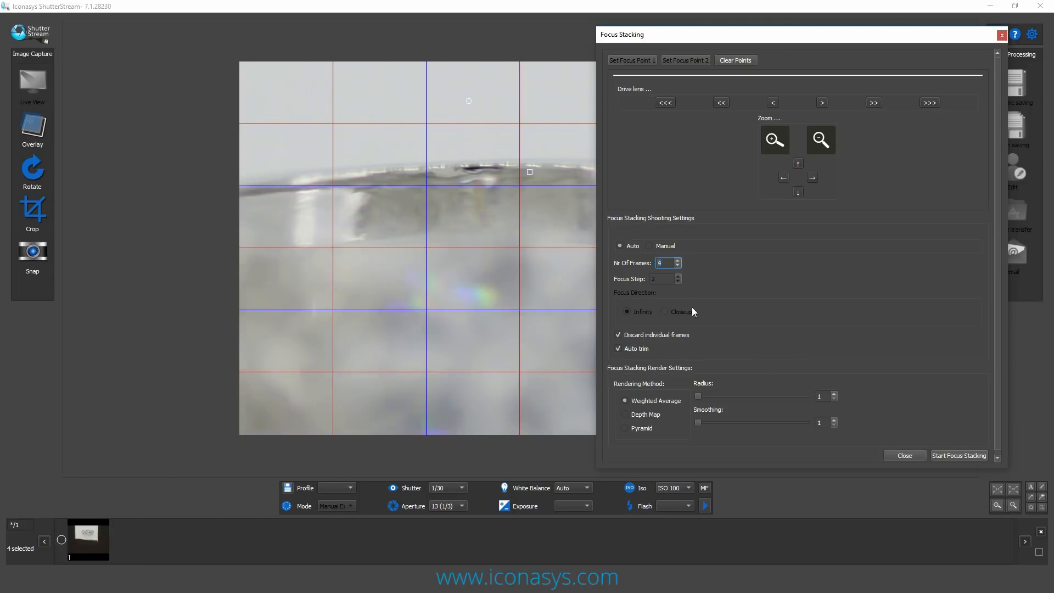
mouse_move(801, 394)
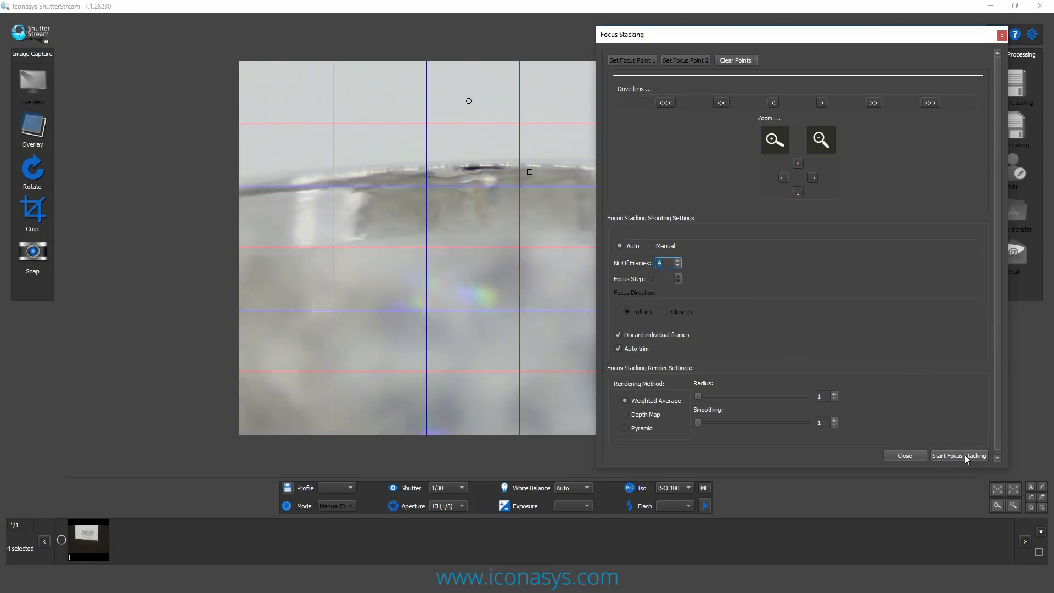
Run the four-frame focus stack and dismiss the stacking finished message
click(959, 455)
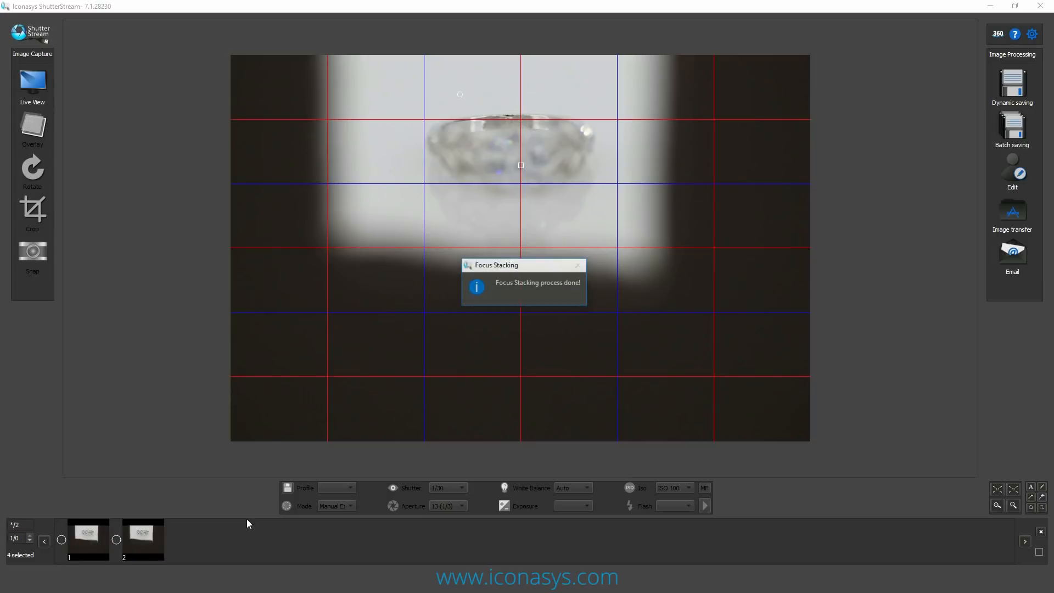
click(577, 264)
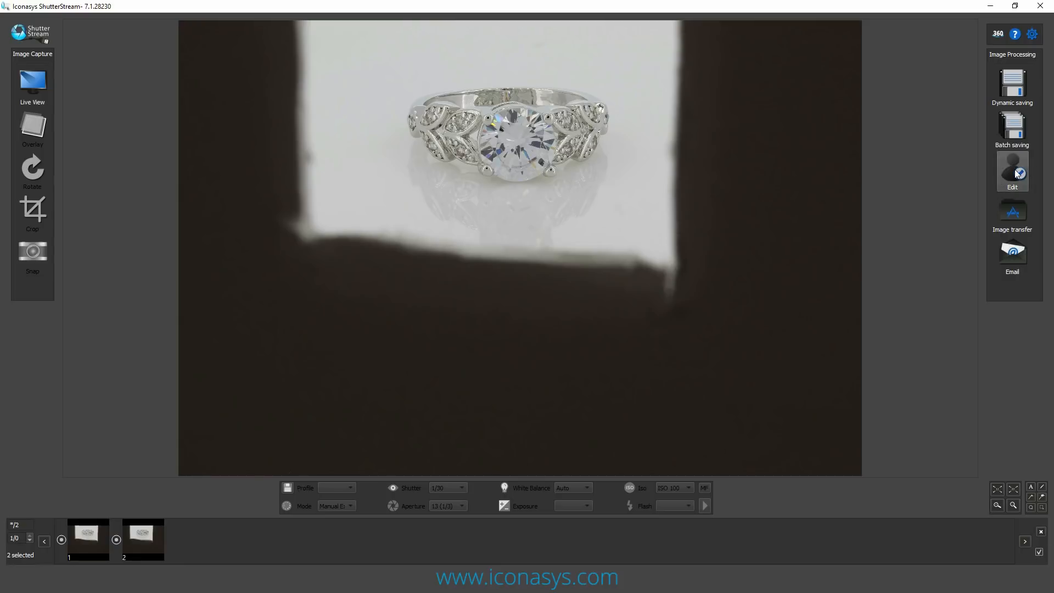
Load both captured ring photos into the image editor and display the second shot
click(1011, 170)
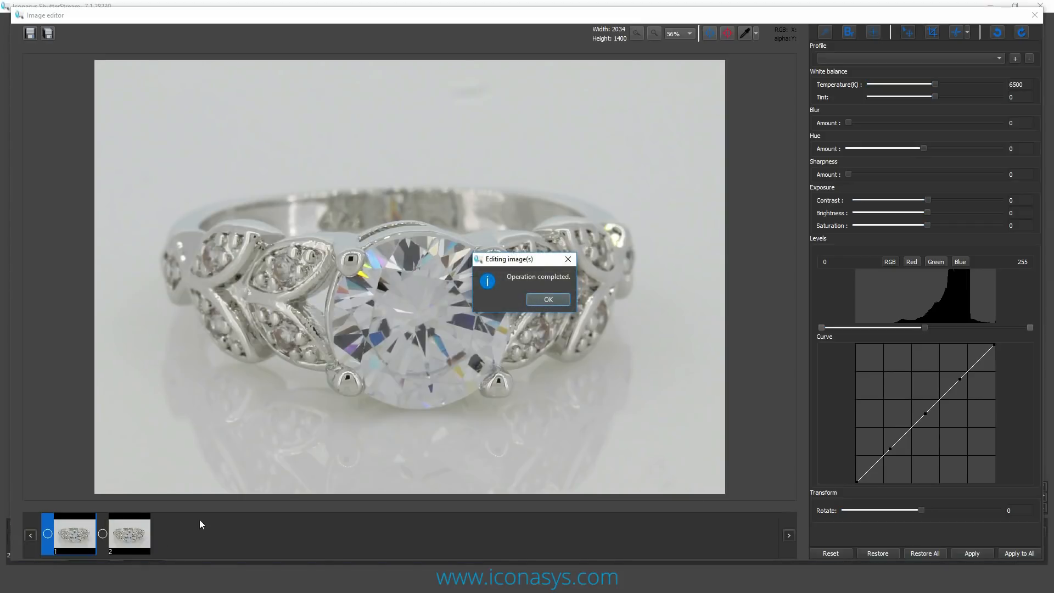
click(547, 299)
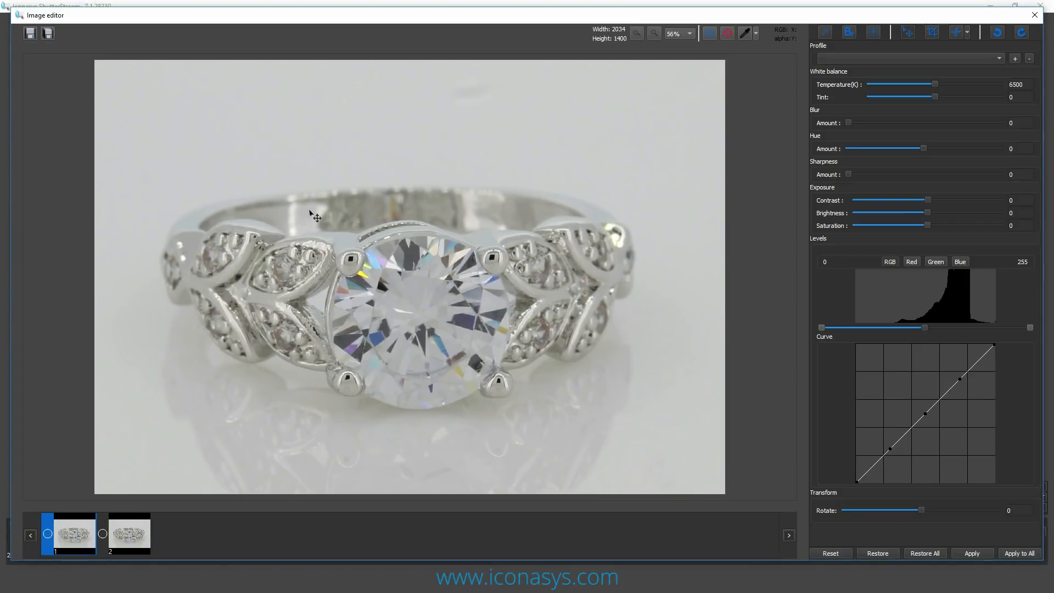
click(127, 533)
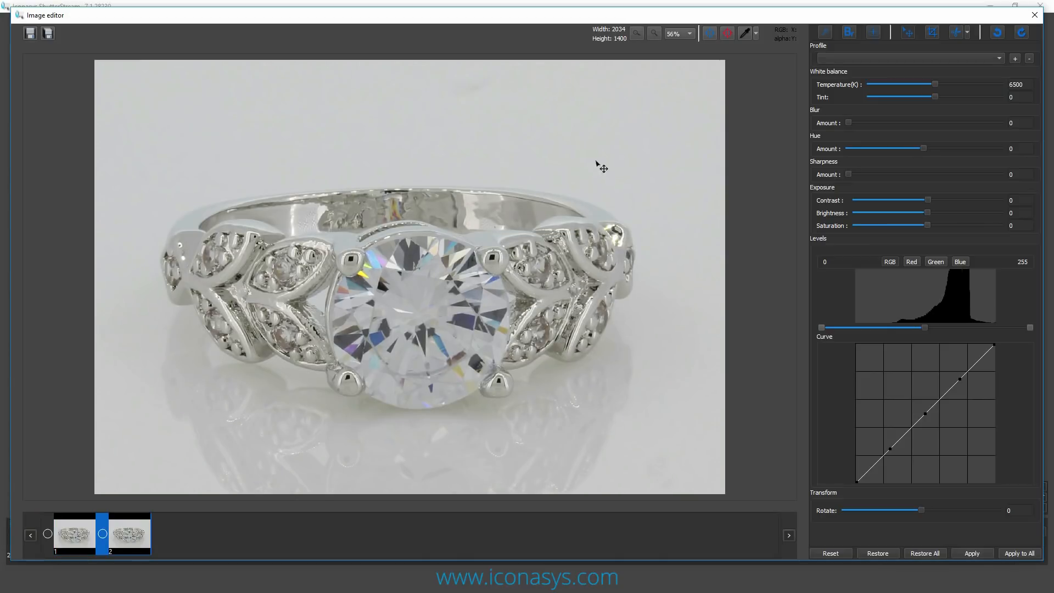
mouse_move(1034, 15)
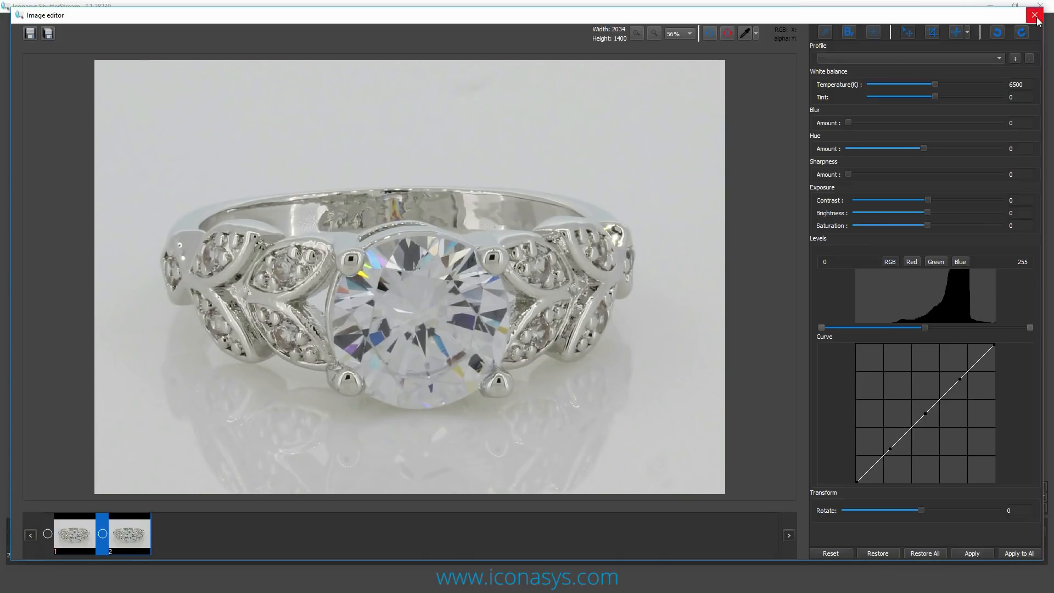
Close the image editor and confirm deletion of both test ring photos
click(1034, 15)
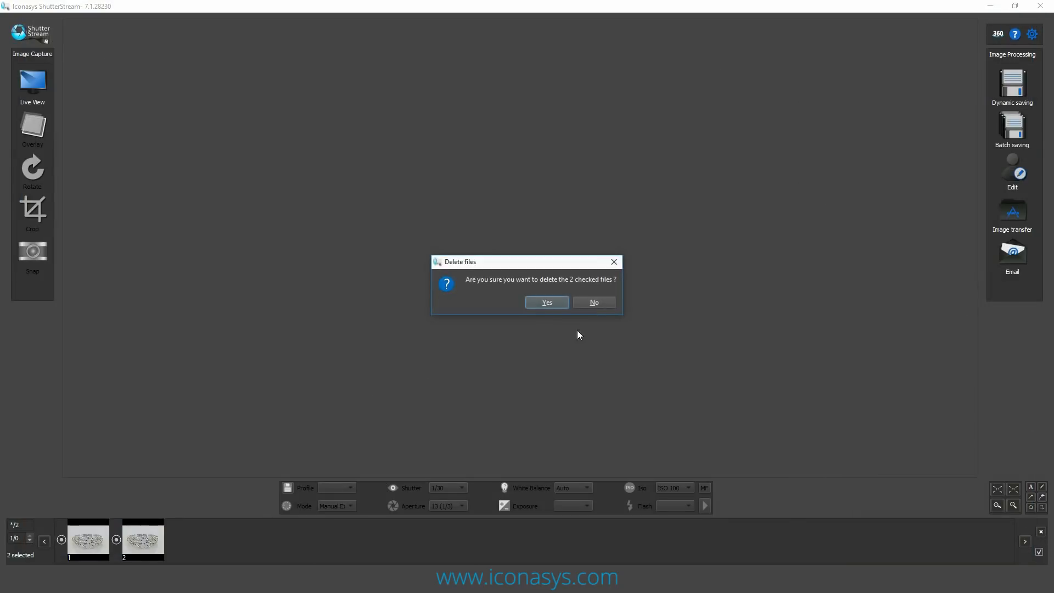
click(546, 302)
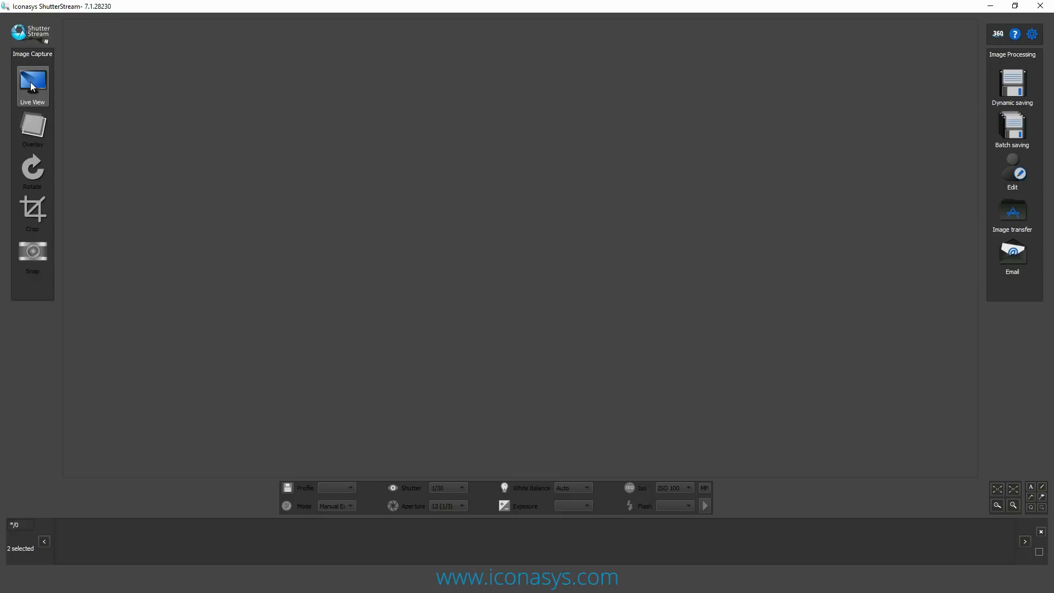
Resume live view, review the 360 turntable settings, and start the 36-frame capture with focus stacking
click(32, 85)
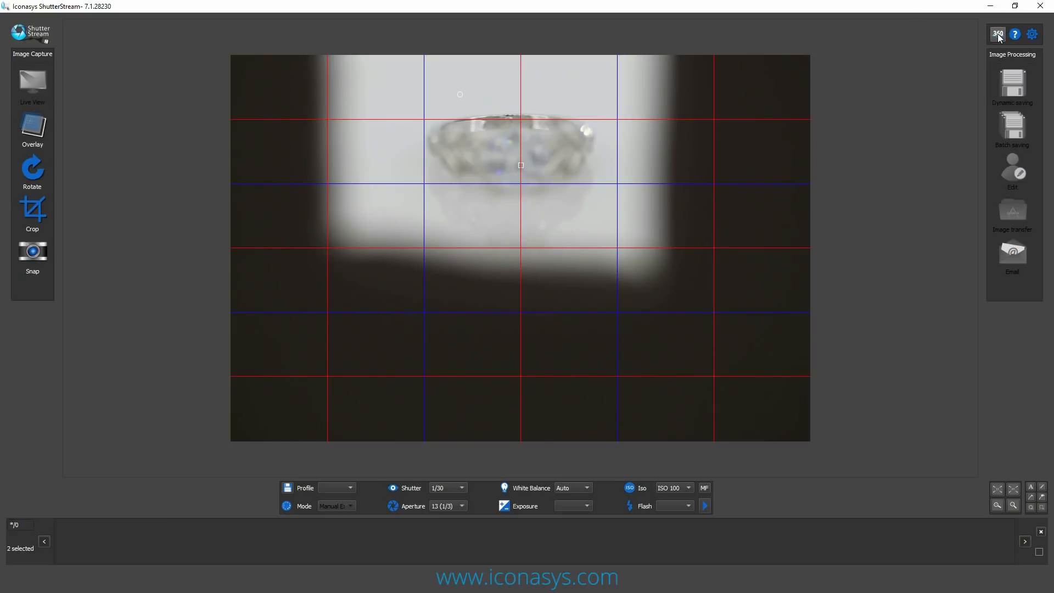
click(998, 33)
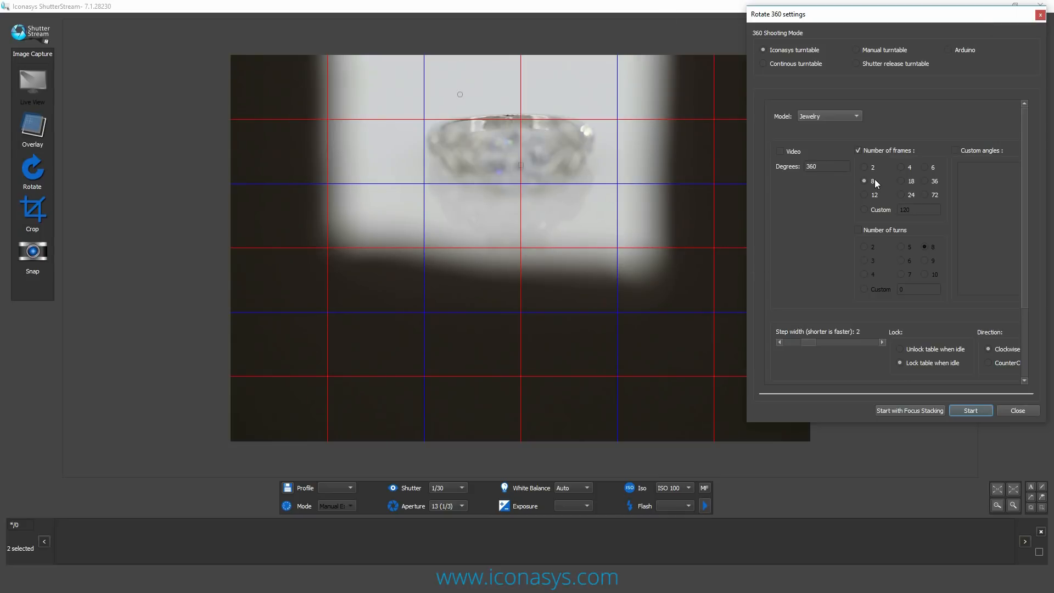
mouse_move(916, 175)
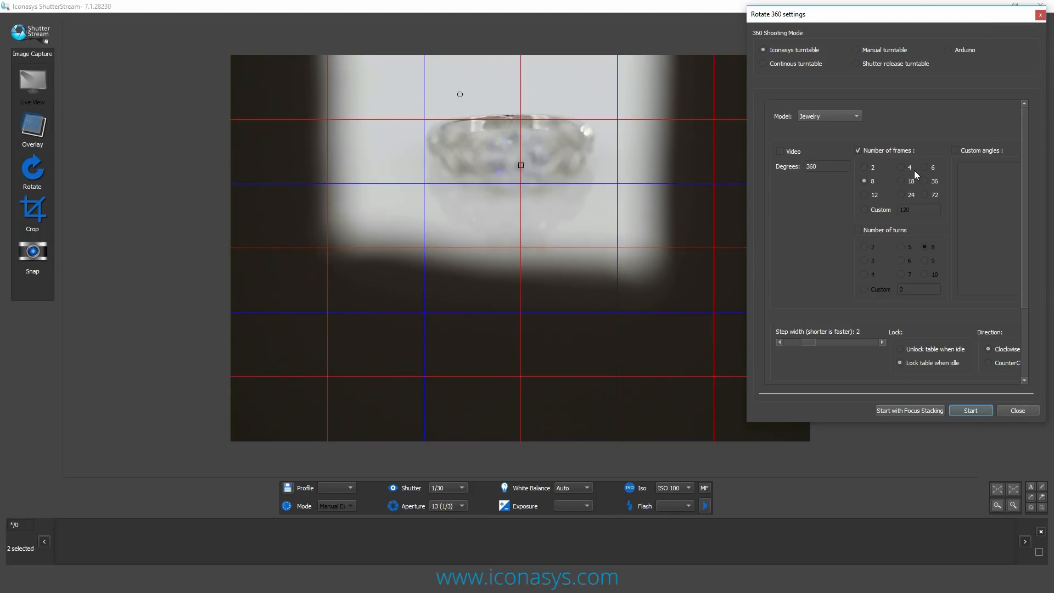
mouse_move(912, 183)
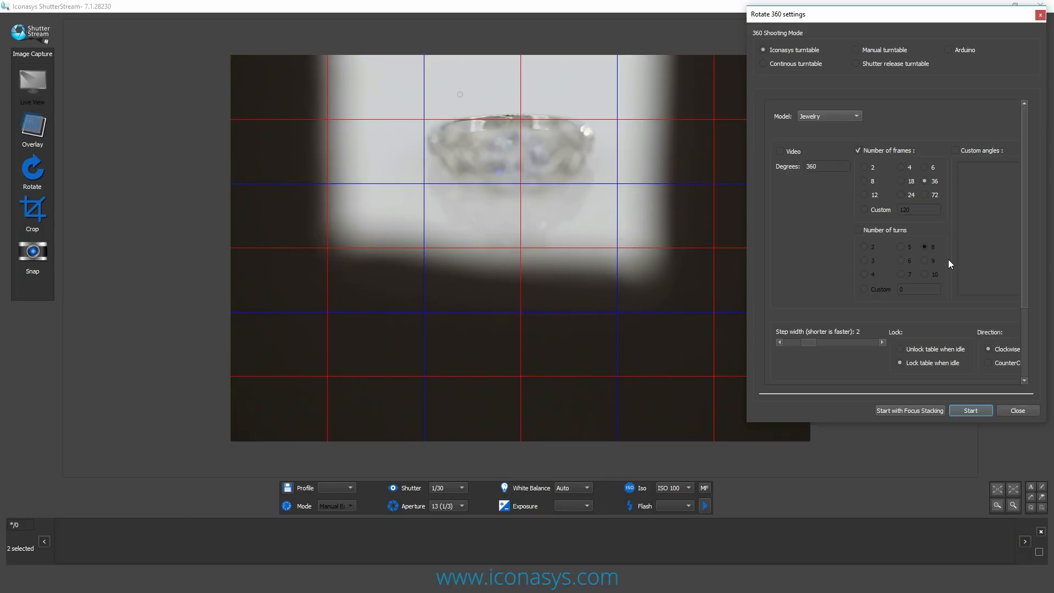
scroll(down, 3)
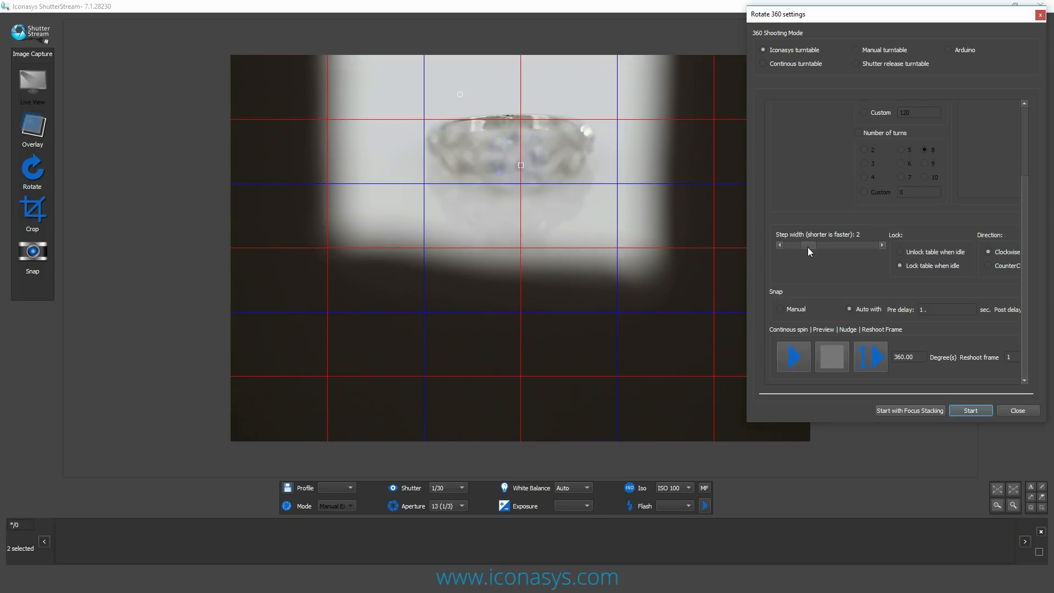
mouse_move(998, 276)
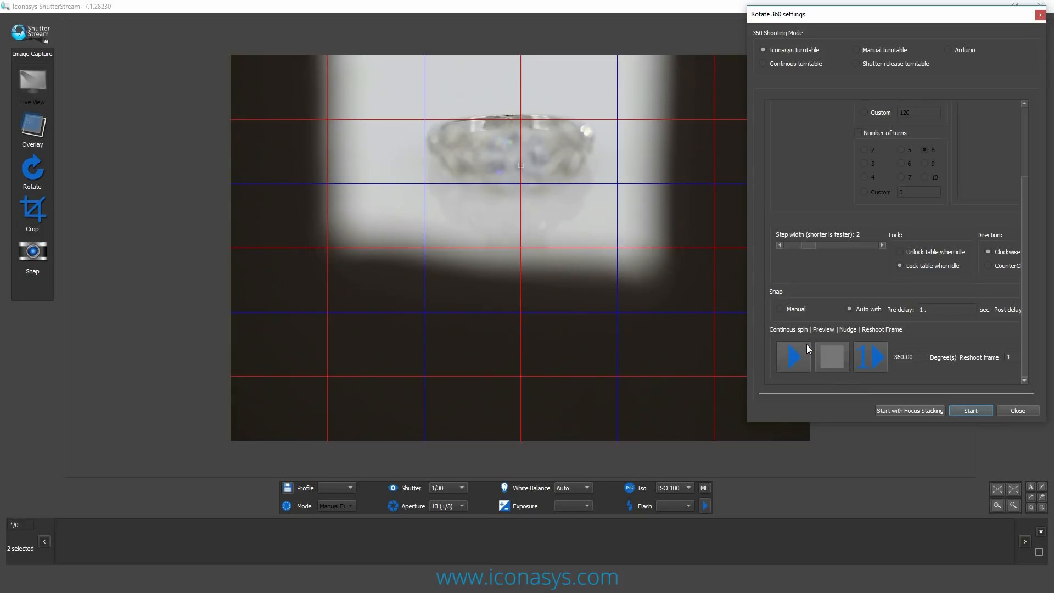
mouse_move(927, 384)
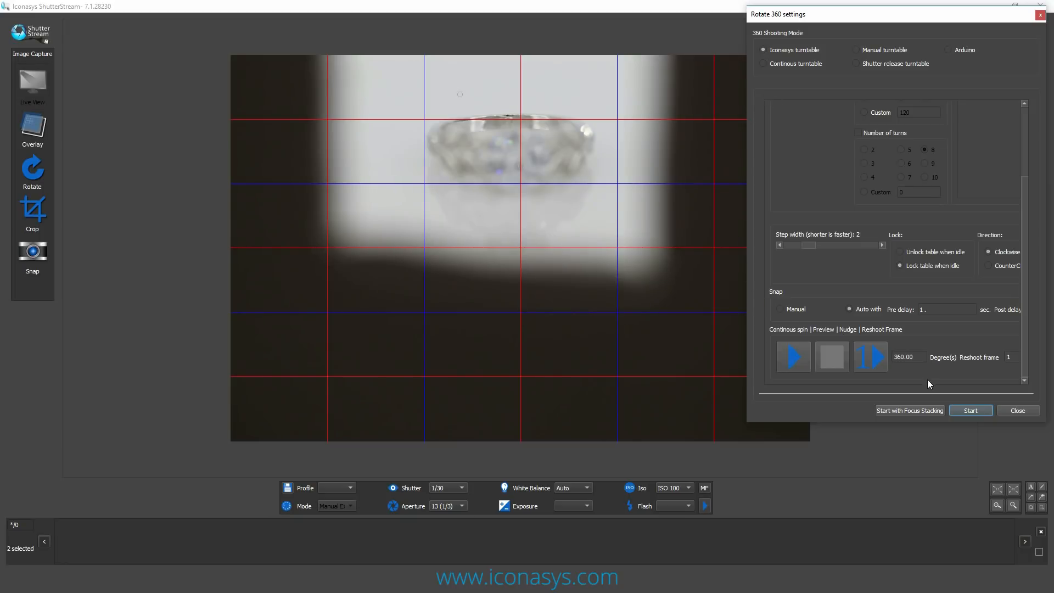
mouse_move(955, 394)
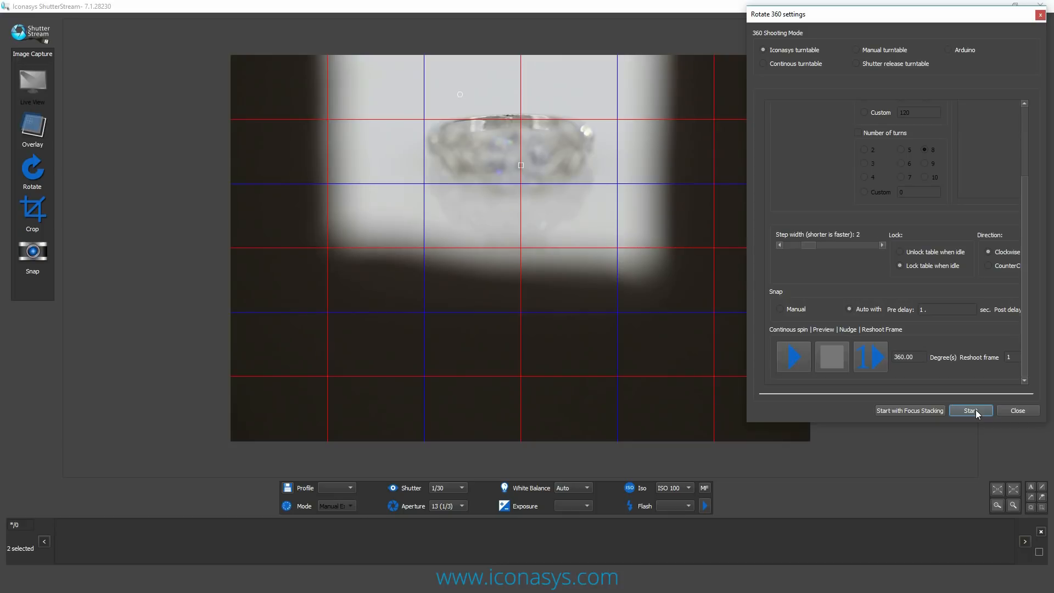
mouse_move(904, 416)
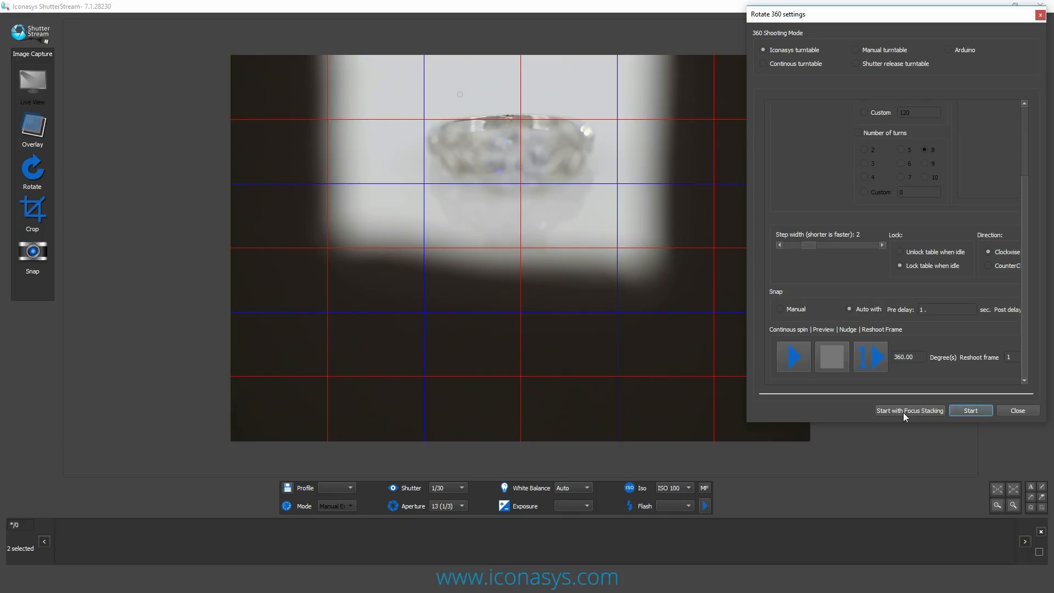
click(1017, 410)
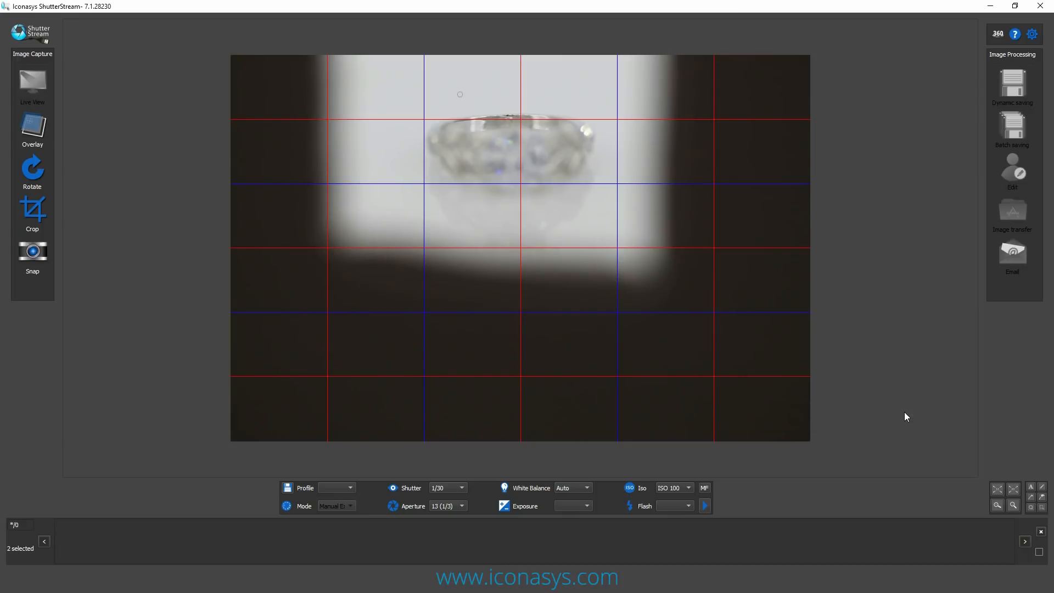
Let the 36-frame turntable capture finish, dismiss its message, and select all frames
click(997, 34)
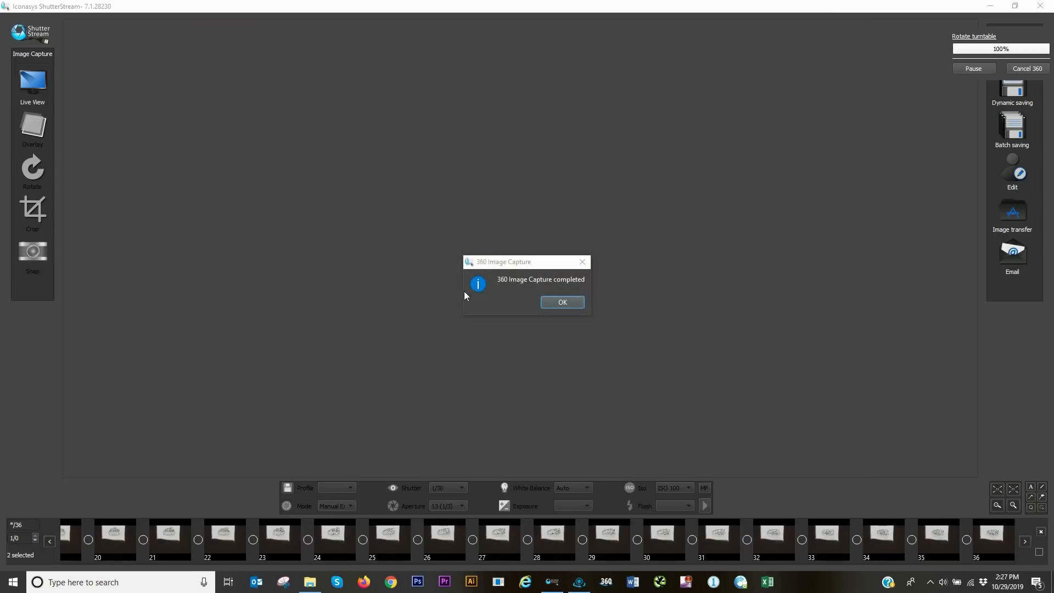
click(561, 302)
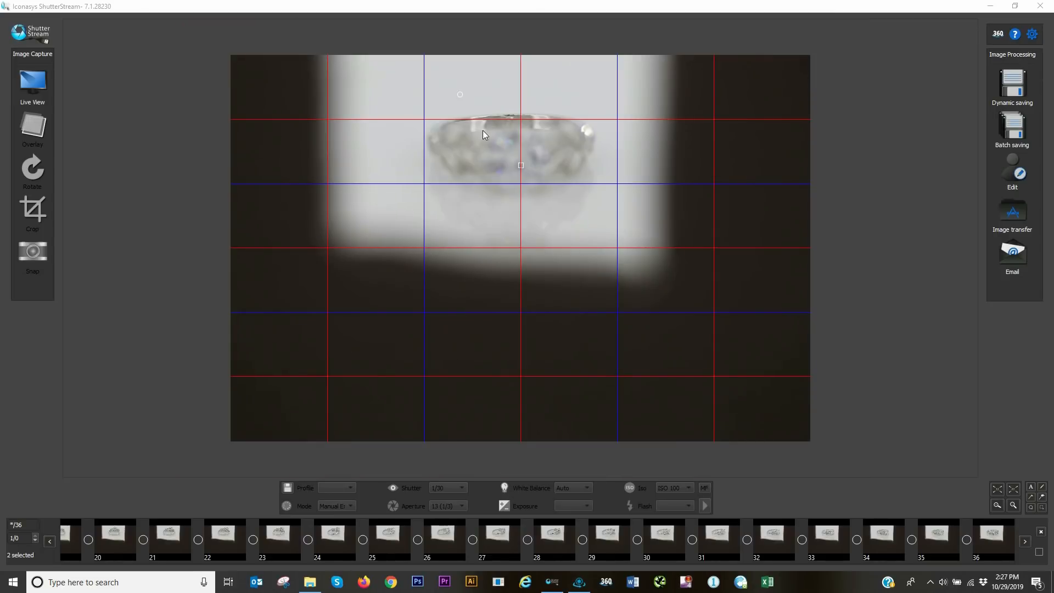
click(966, 532)
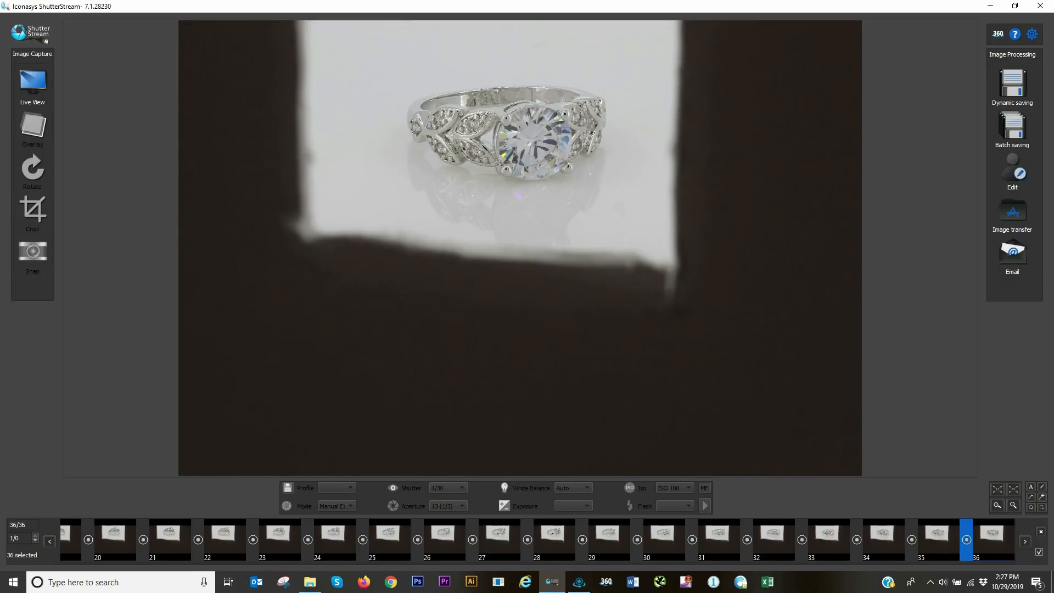
mouse_move(878, 490)
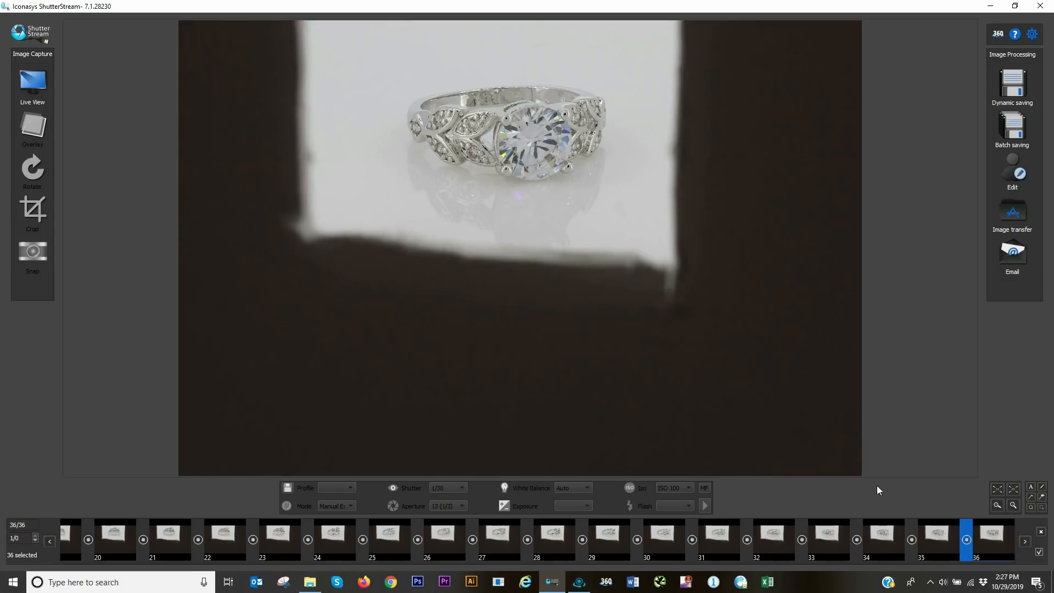
Open the 36 selected frames in the image editor and apply one ring crop to all
click(1012, 171)
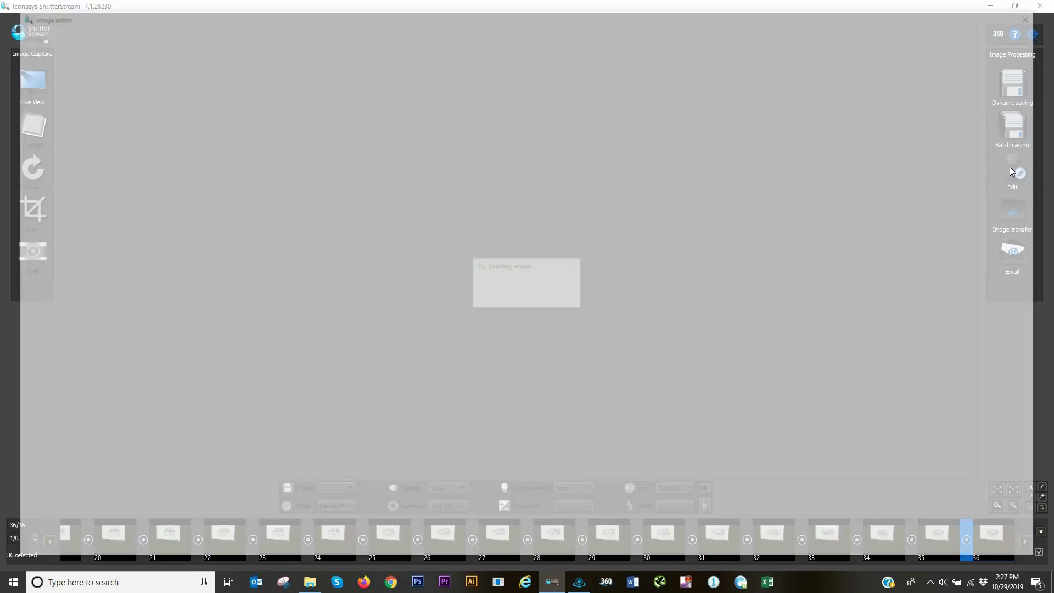
click(1011, 174)
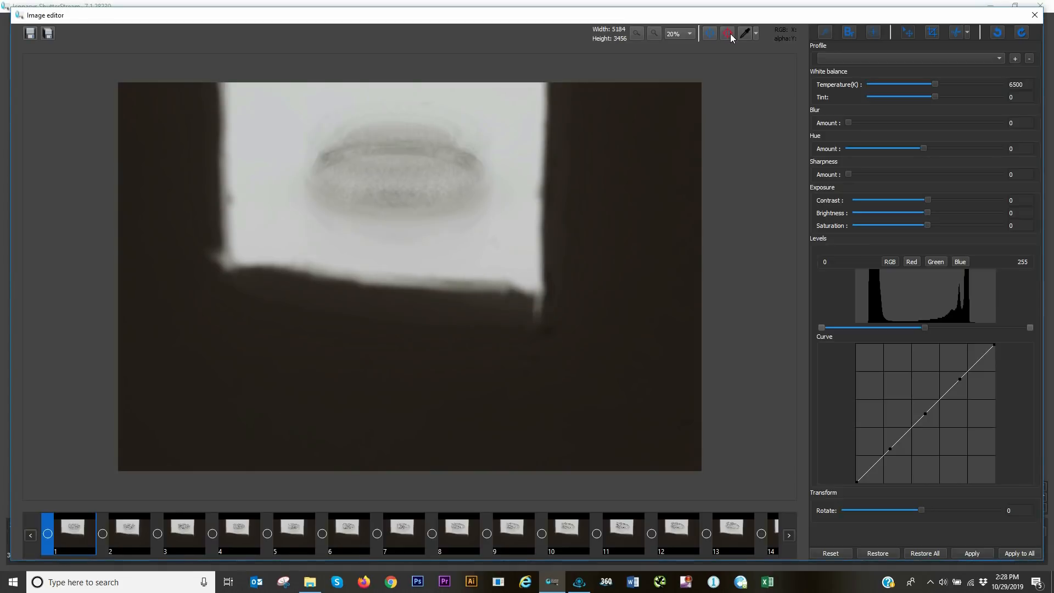
mouse_move(898, 27)
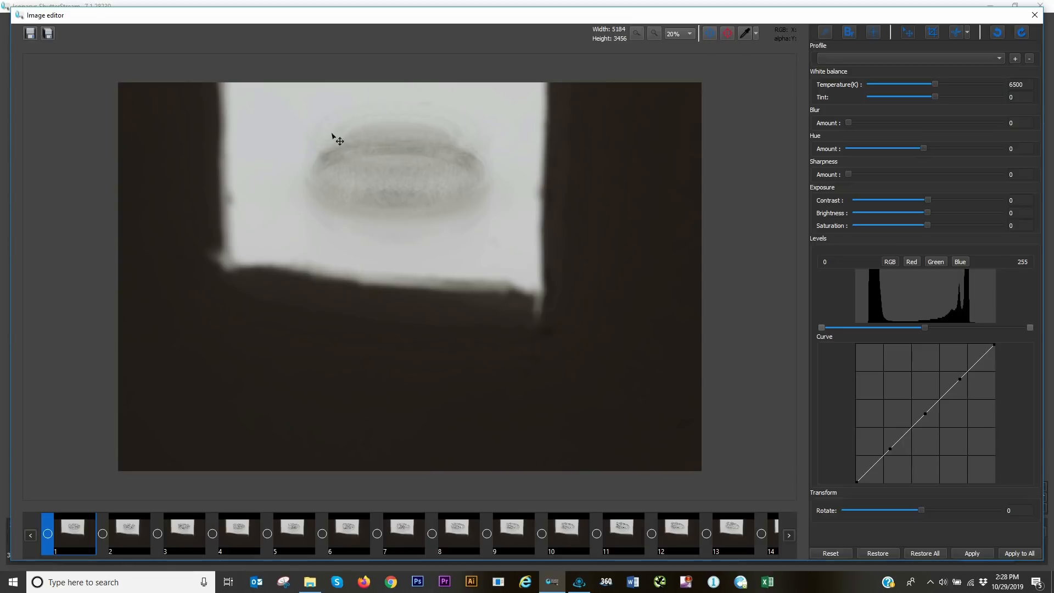
mouse_move(390, 157)
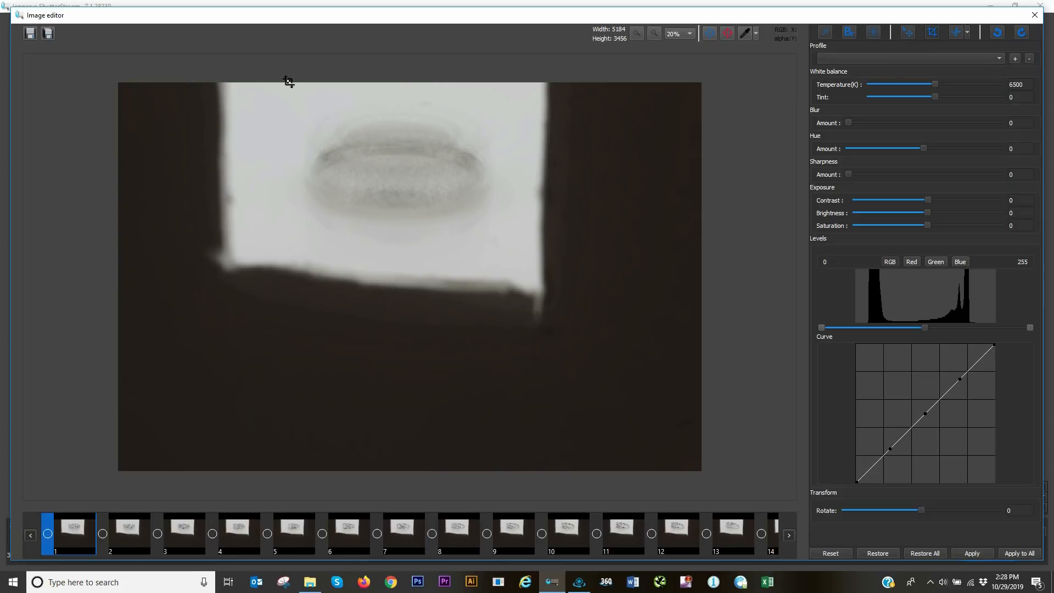
mouse_move(275, 81)
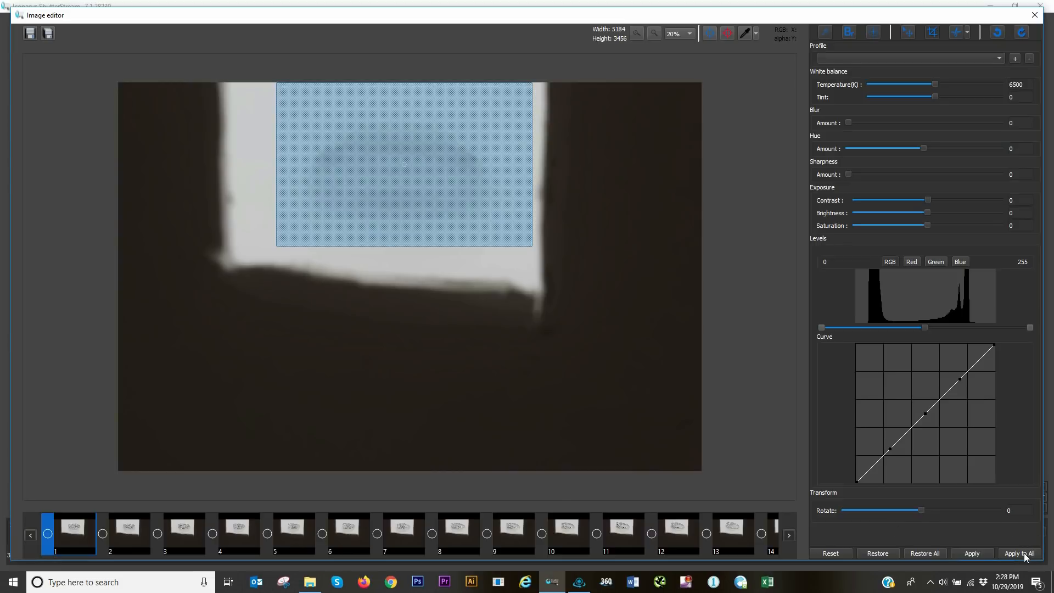
click(1018, 552)
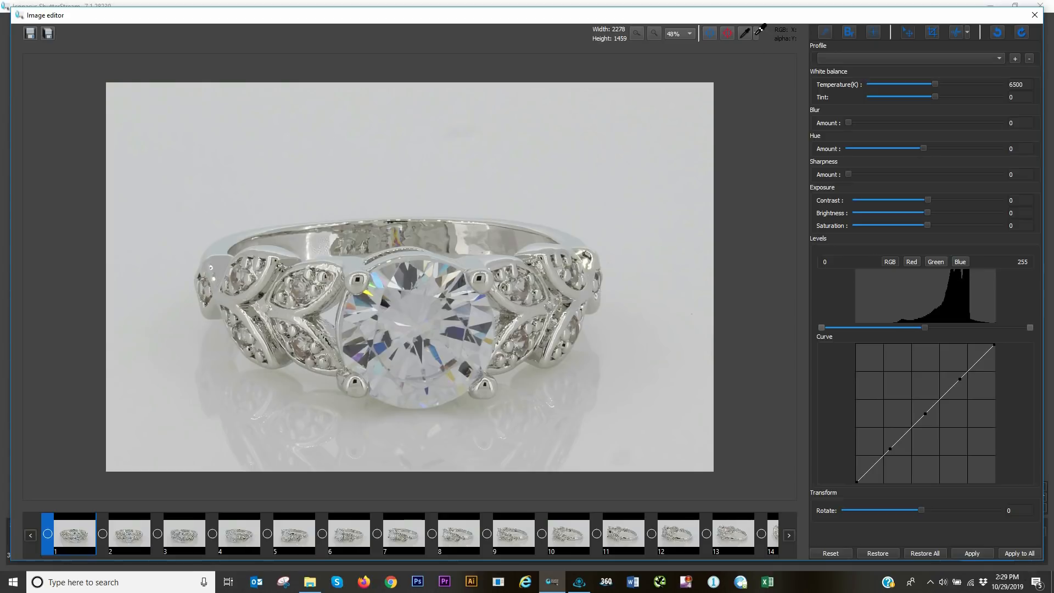
Whiten the backdrop with the white-point picker, set Sharpness 2.62, and apply to all 36 frames
click(755, 33)
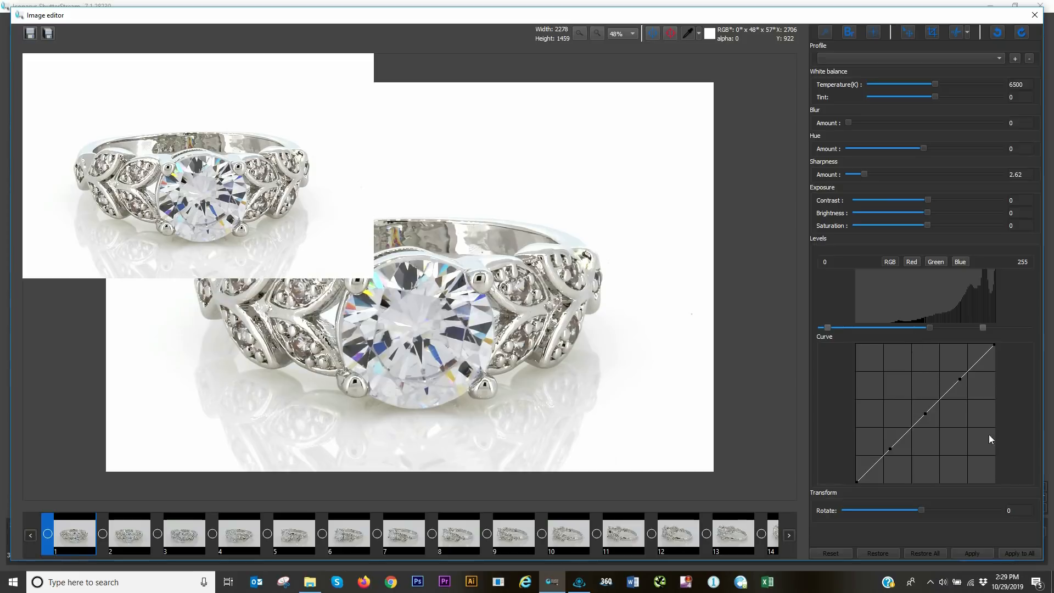
click(1018, 553)
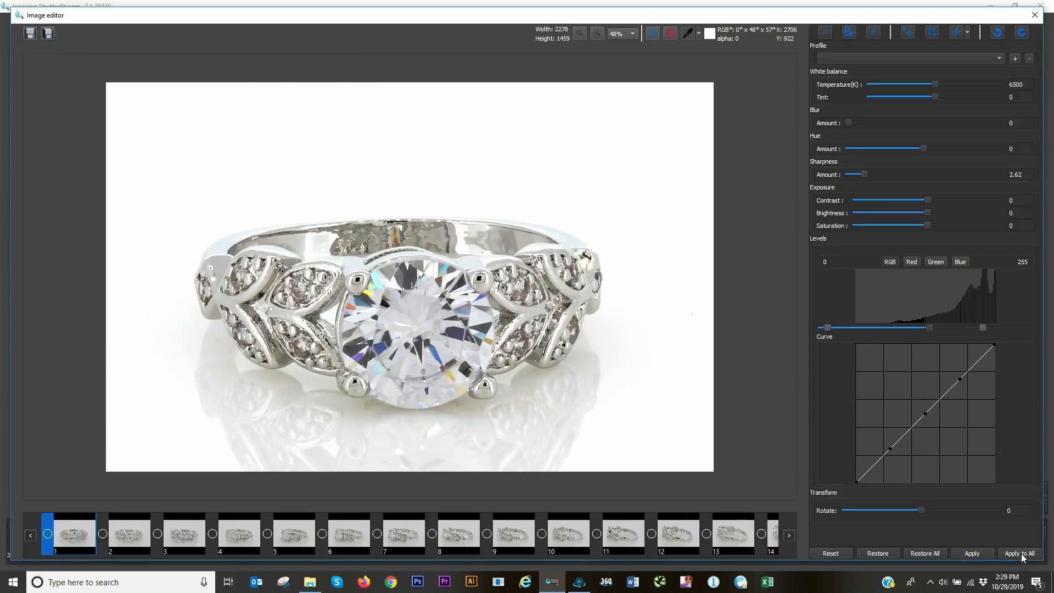
click(1018, 552)
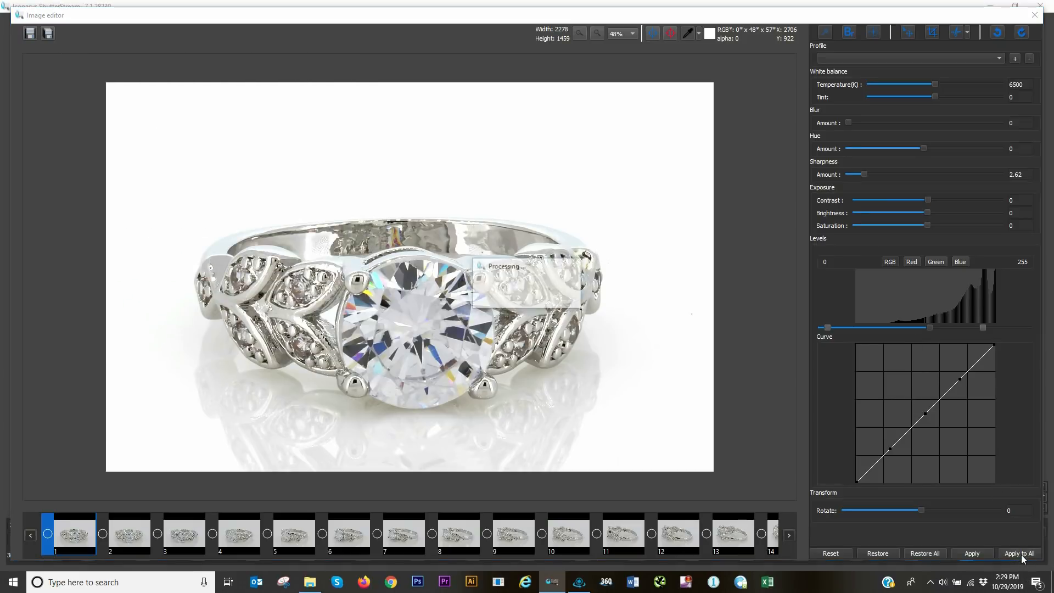
click(1018, 553)
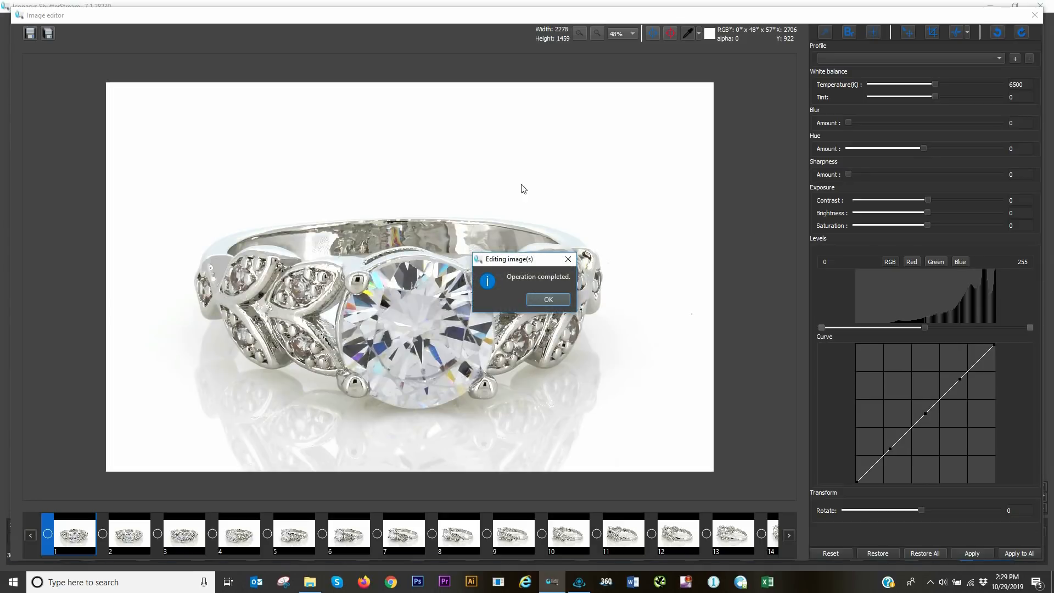
click(547, 299)
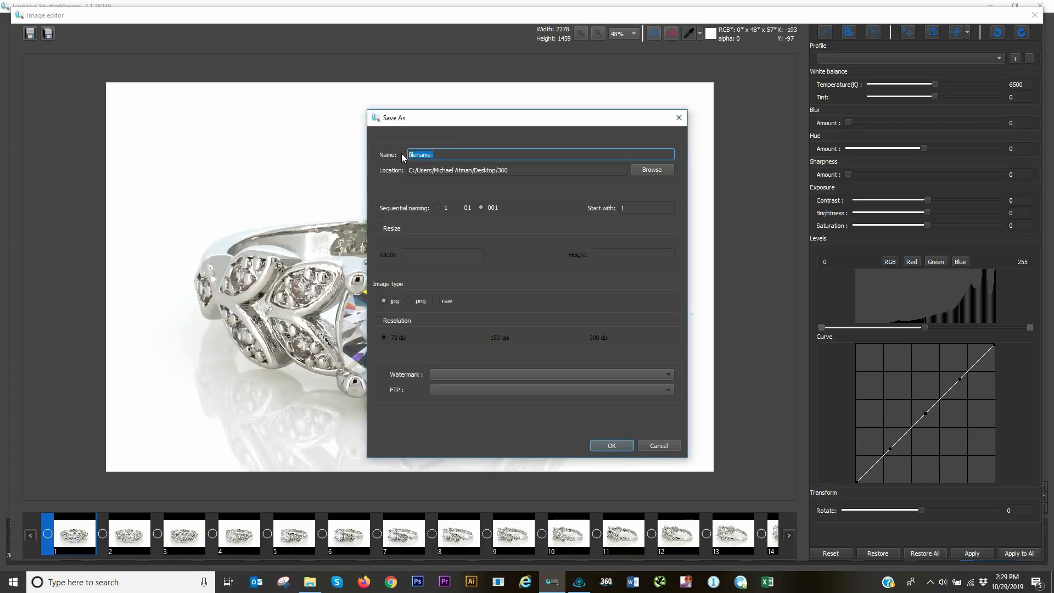
Save the frames as 'silver-ring-' JPEGs resized to 1500 pixels wide
text(silver-ri)
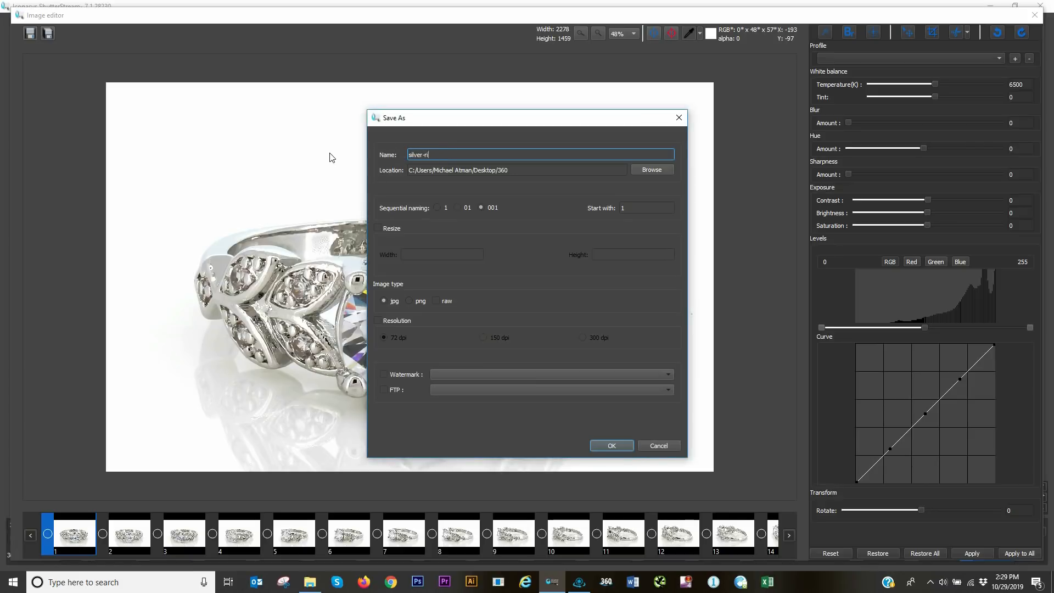
text(ng-)
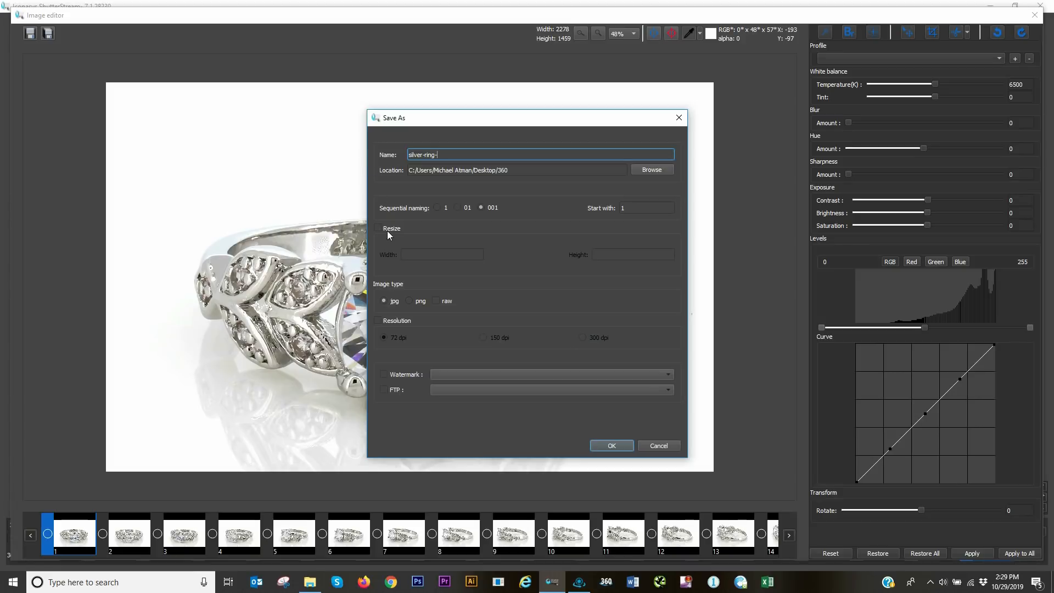
click(377, 228)
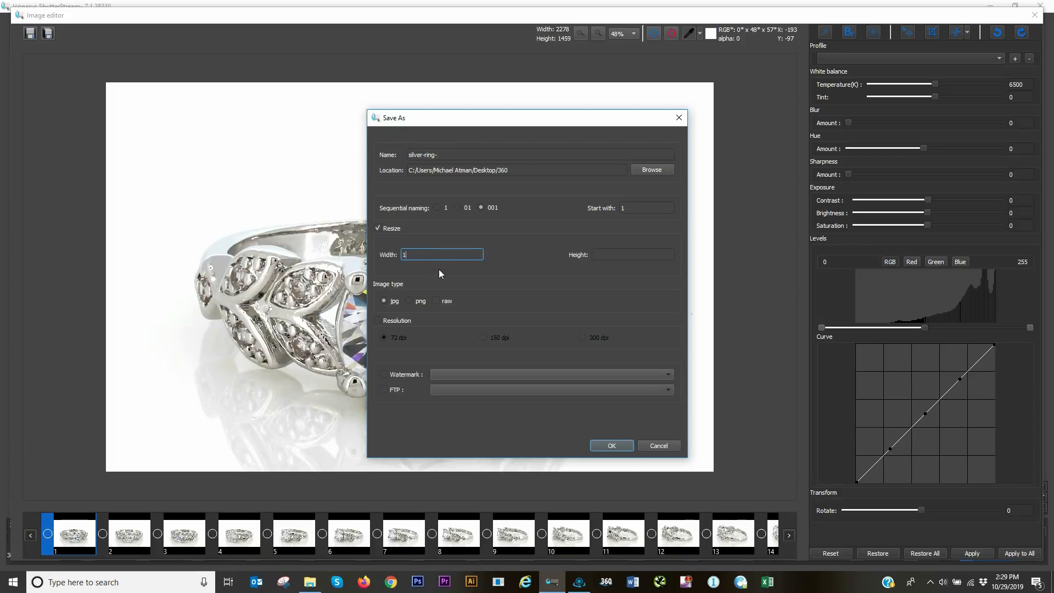
text(2)
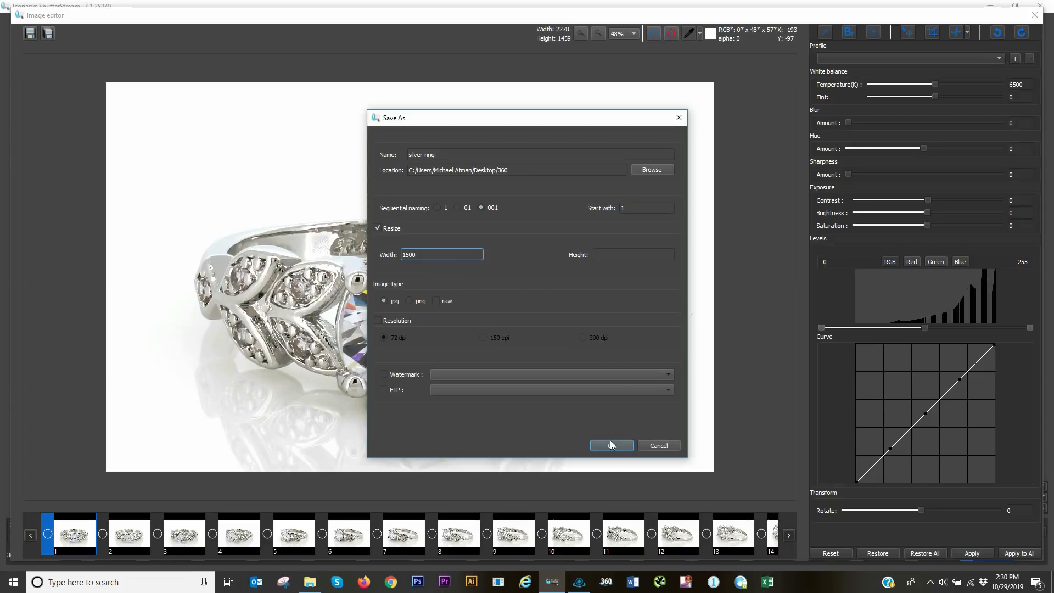
mouse_move(617, 448)
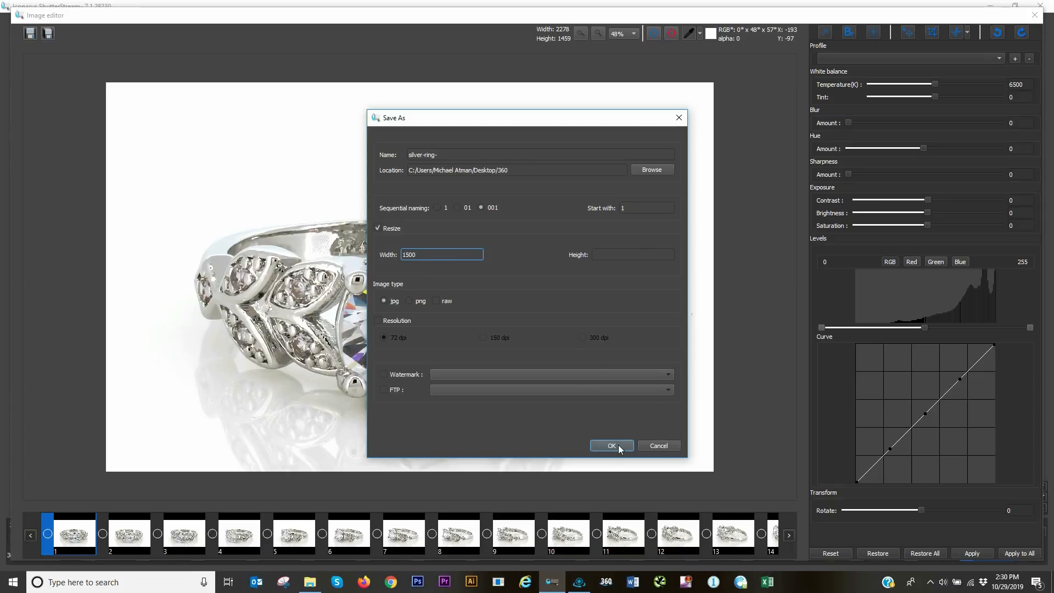
click(610, 445)
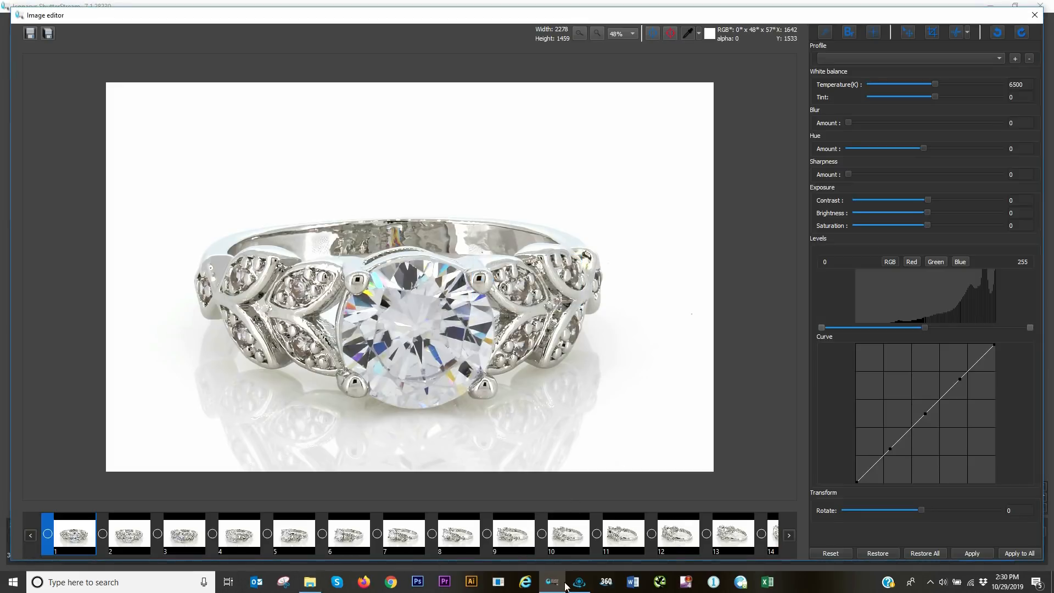
Switch to 360 View Creator and open the Desktop 360 folder of silver-ring images
click(578, 582)
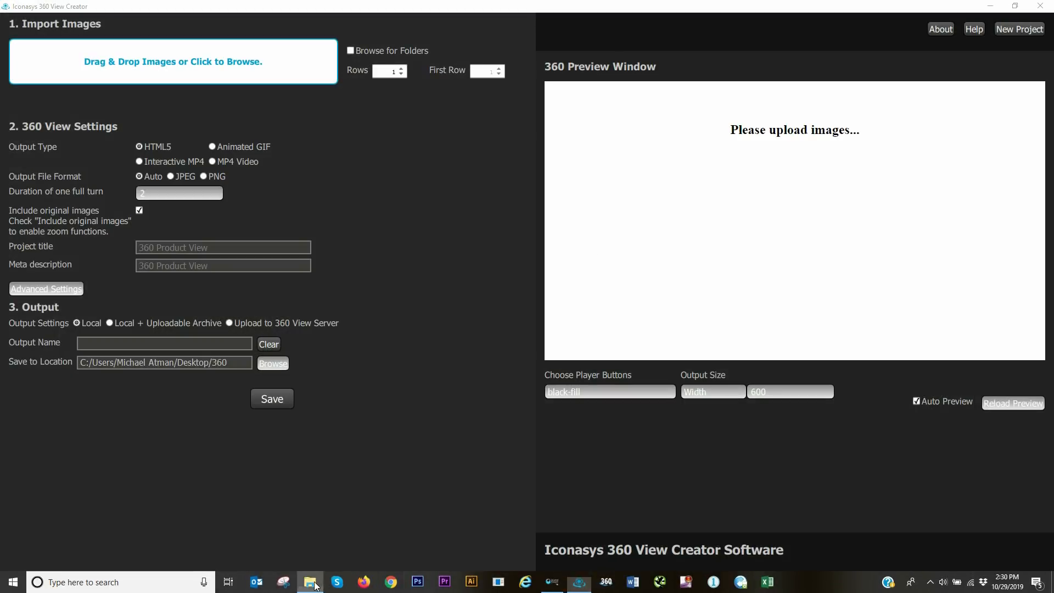
click(309, 582)
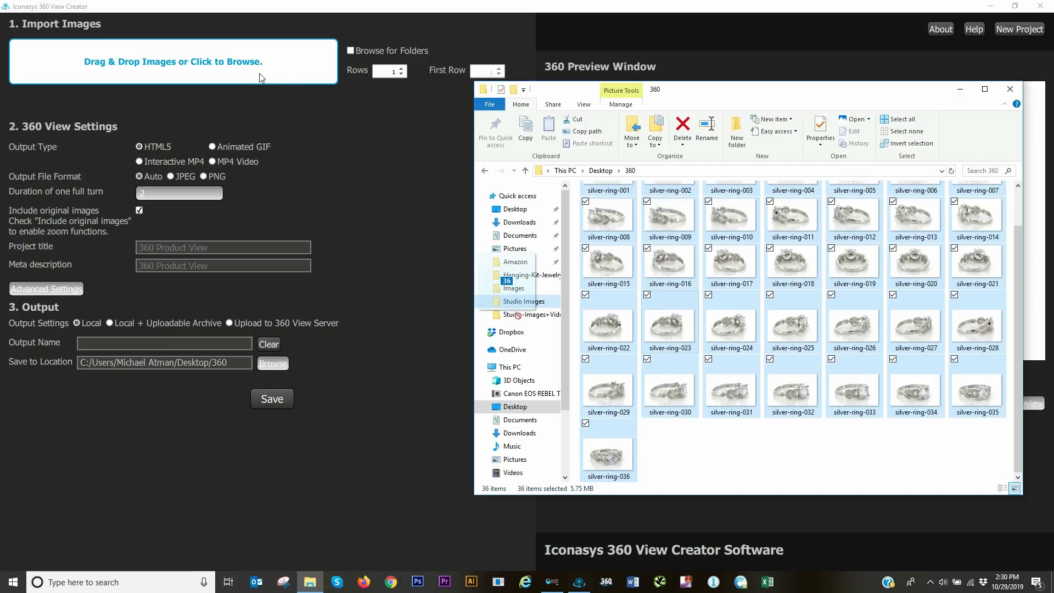
mouse_move(279, 66)
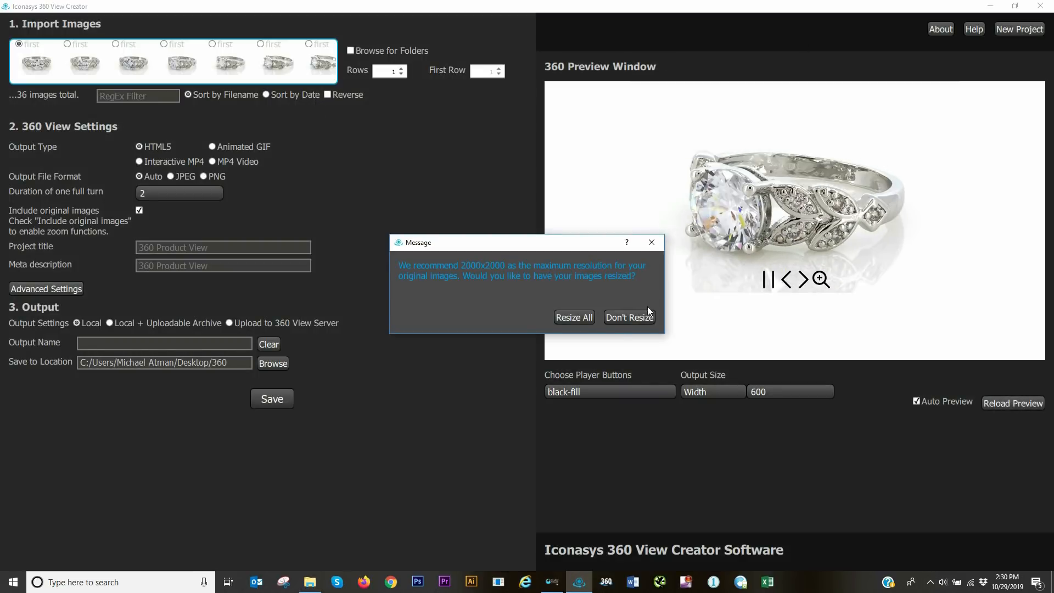
Choose Don't Resize for the imported images and pause the spinning ring preview
click(628, 316)
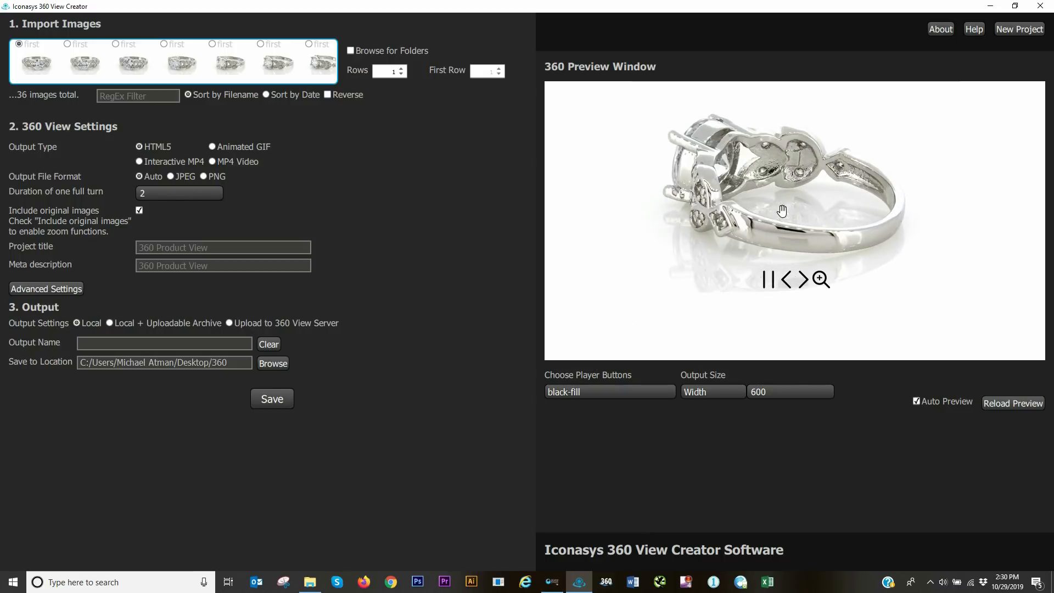
click(766, 279)
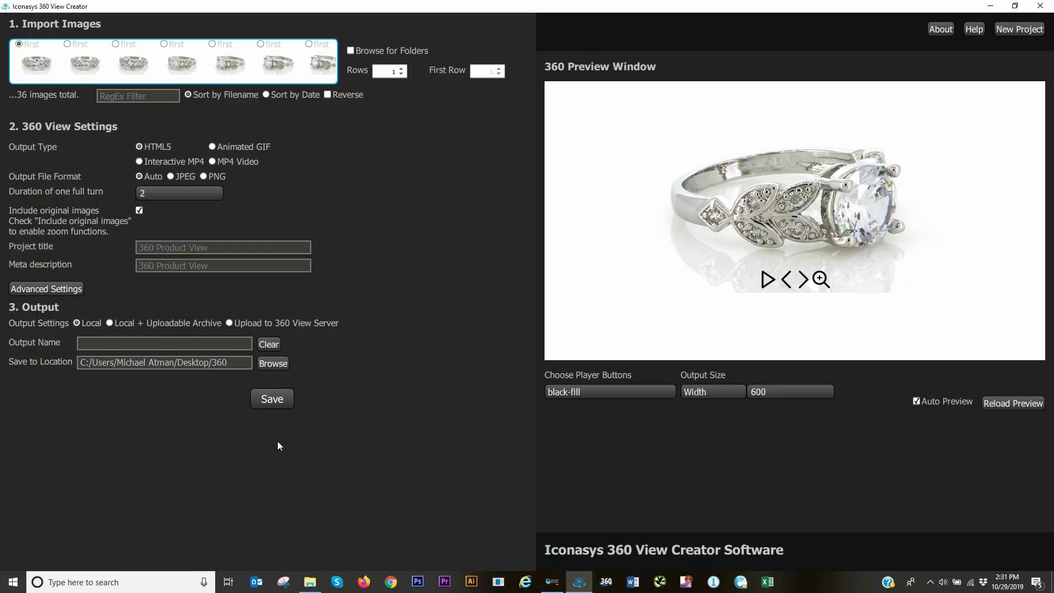
mouse_move(315, 327)
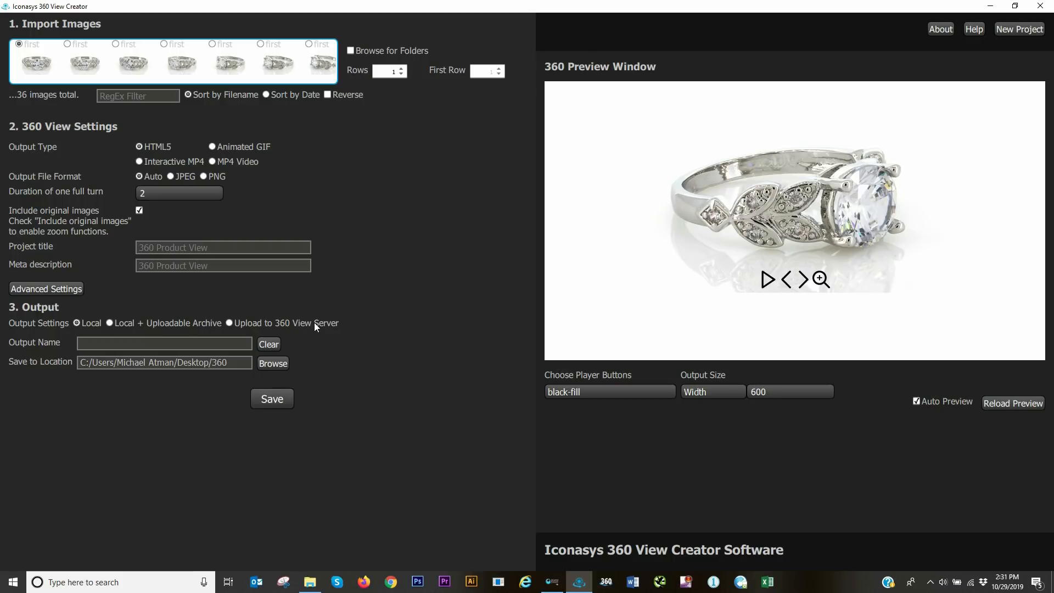